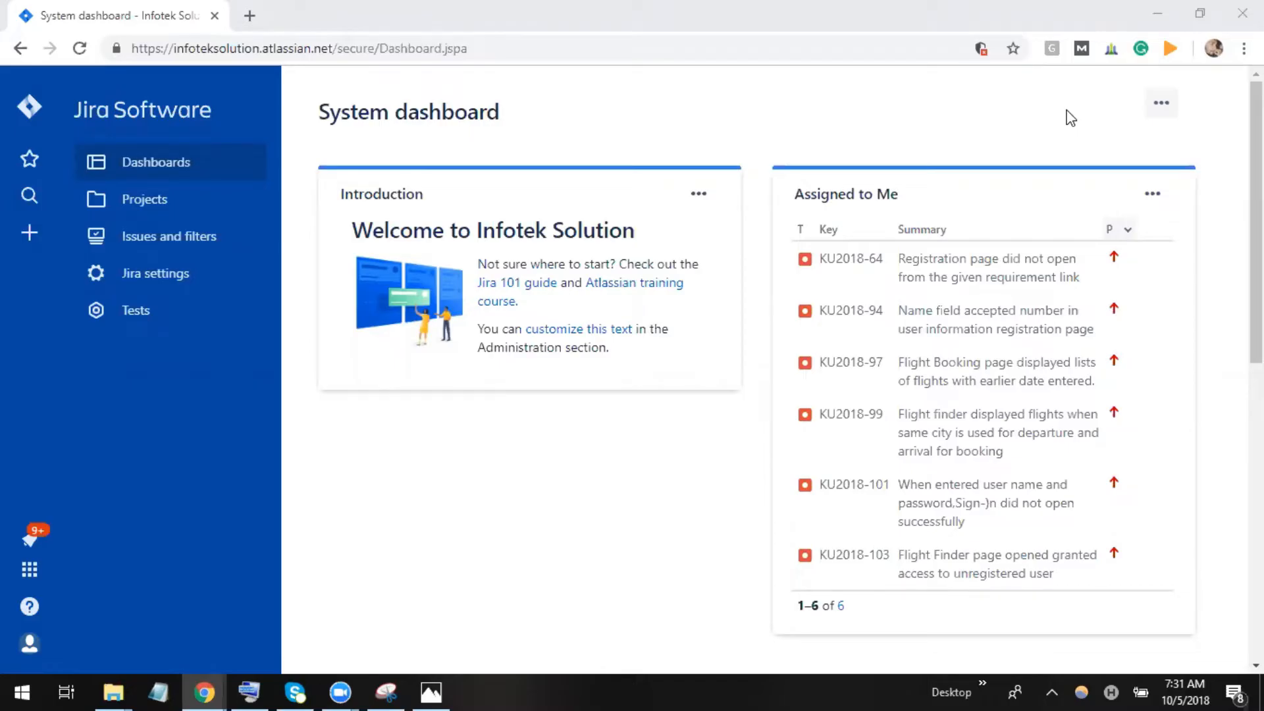
mouse_move(316, 183)
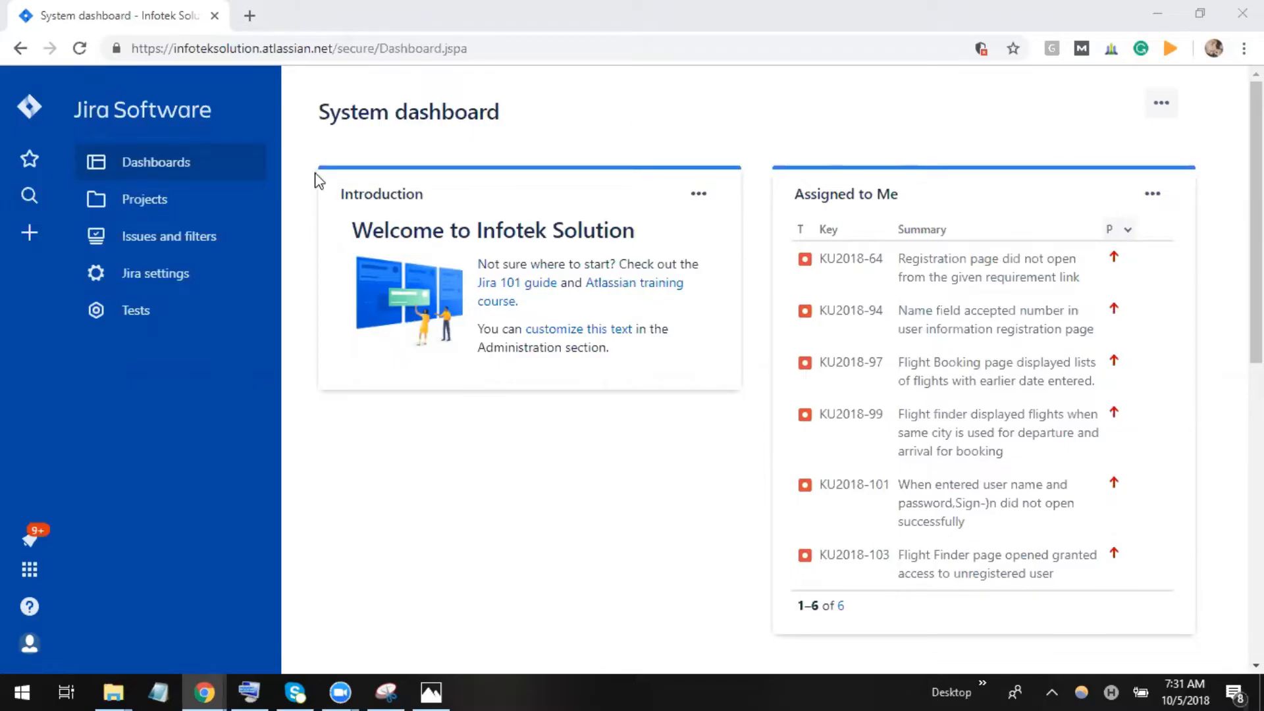
mouse_move(173, 208)
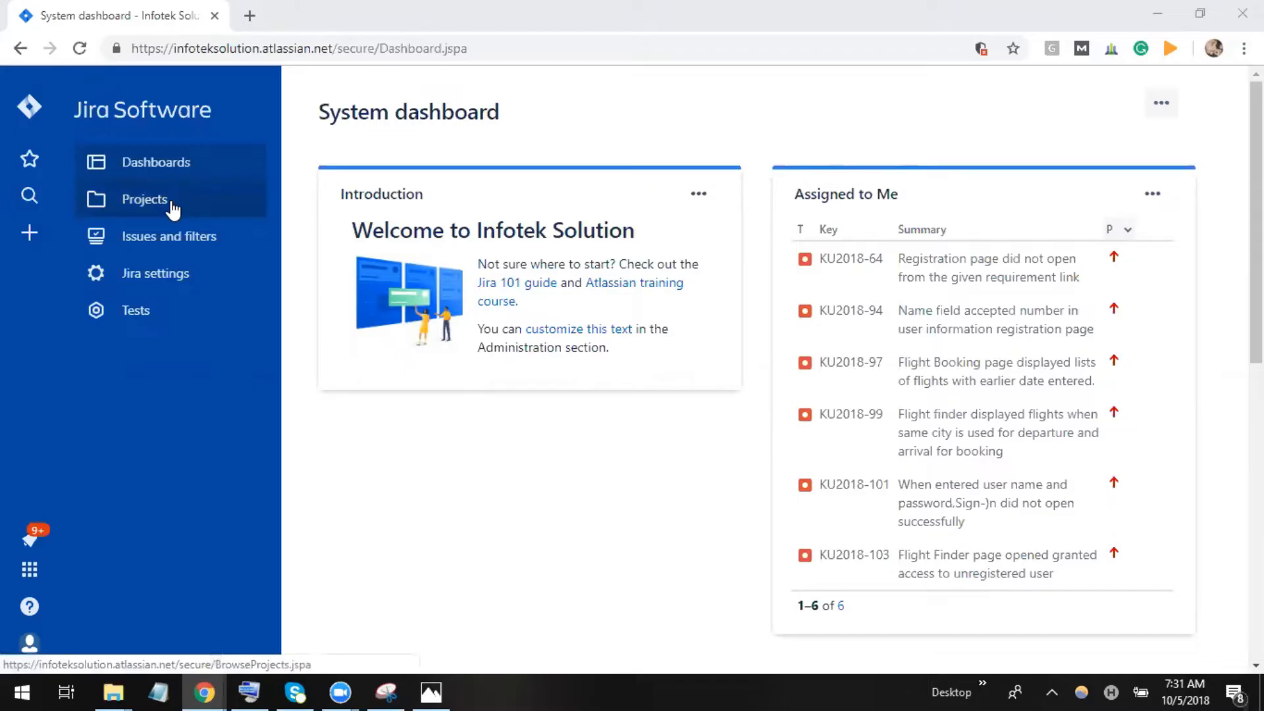
- Open the Projects directory from the dashboard sidebar
click(145, 199)
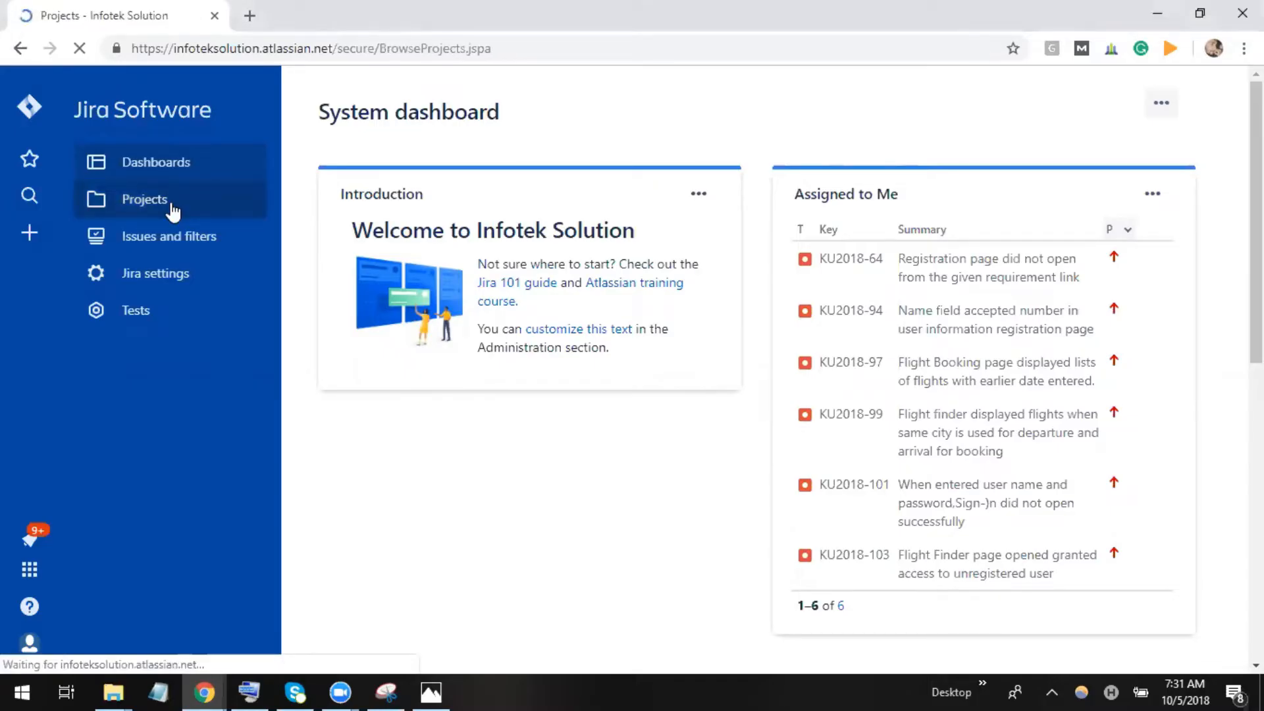
click(144, 199)
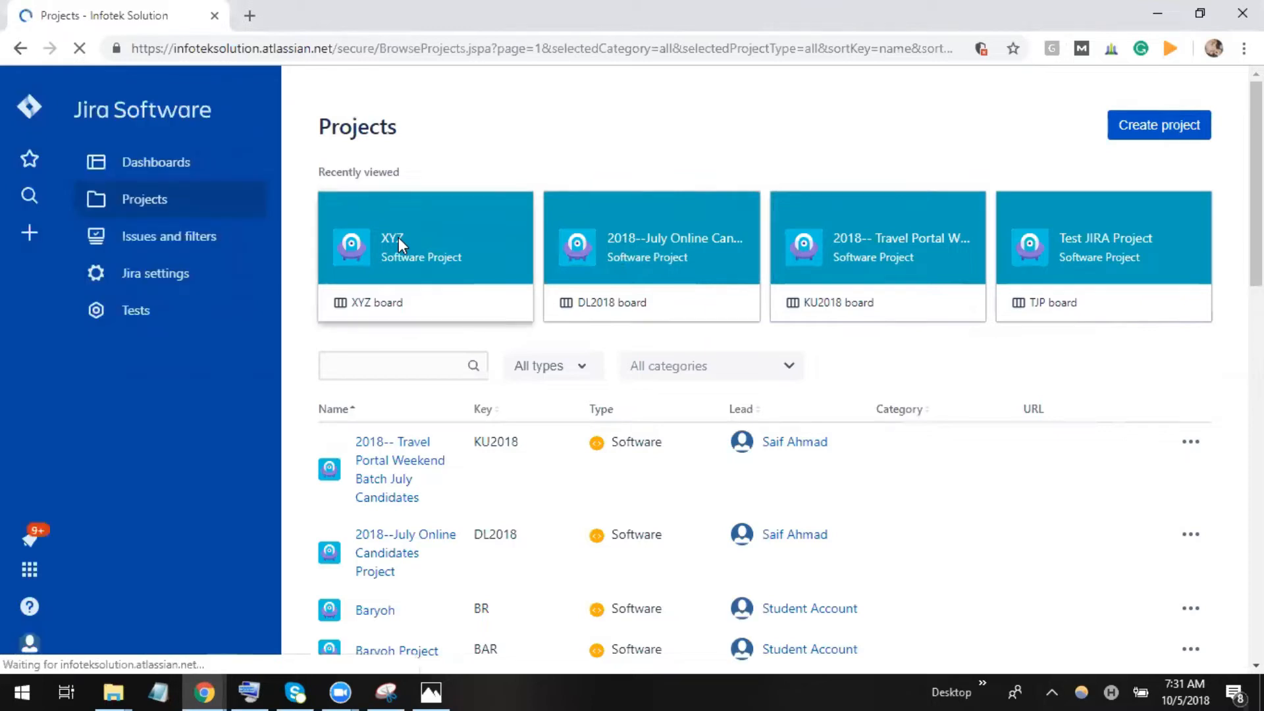
- Open the XYZ project's backlog and focus the new issue summary field
click(401, 244)
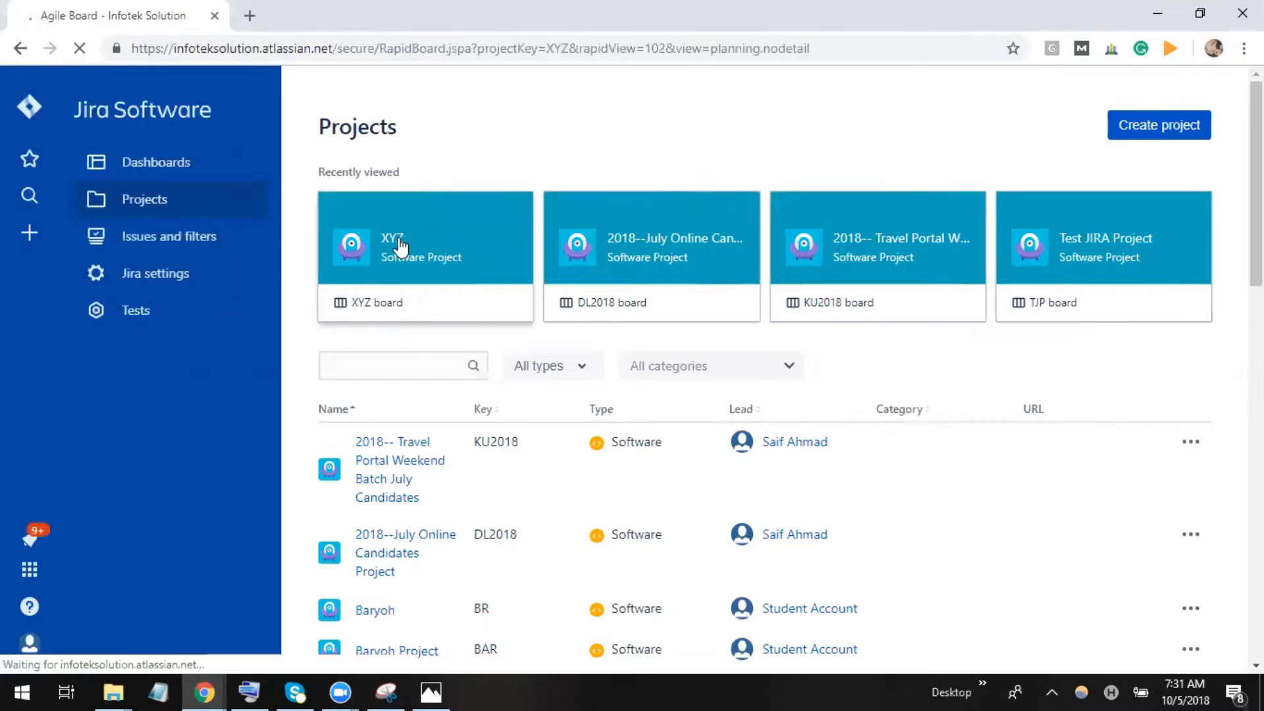
click(399, 247)
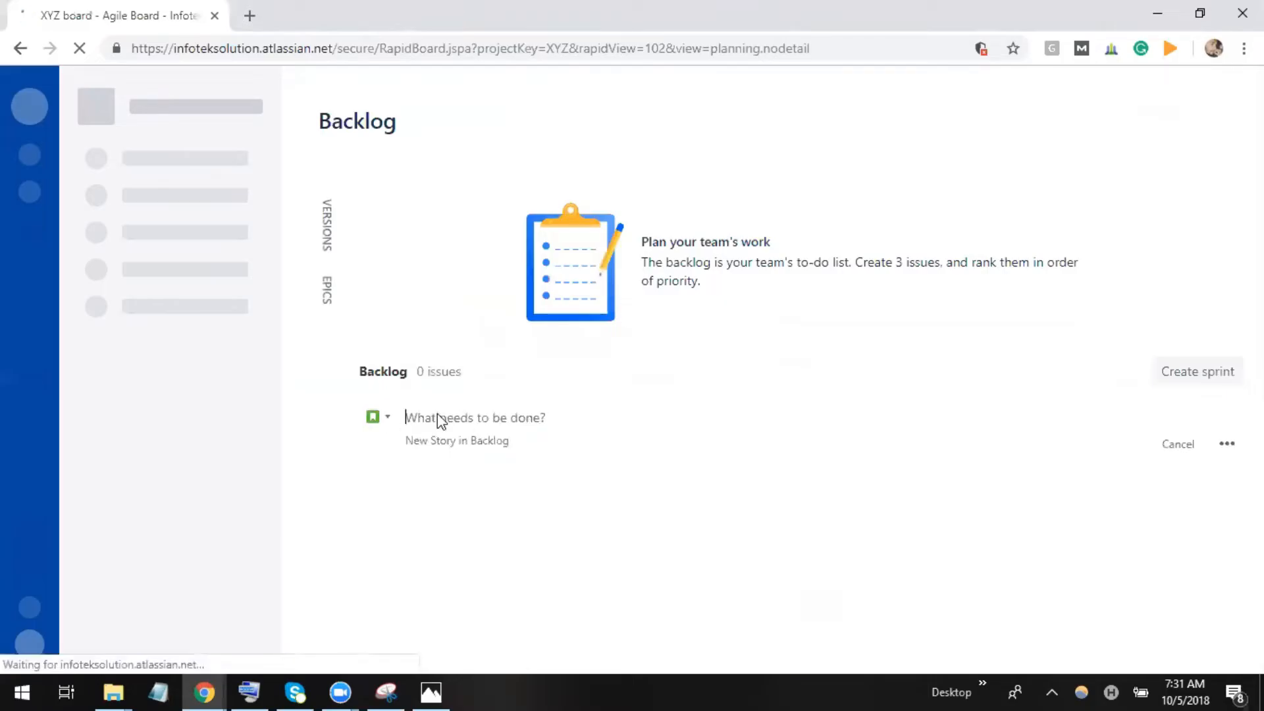
click(386, 416)
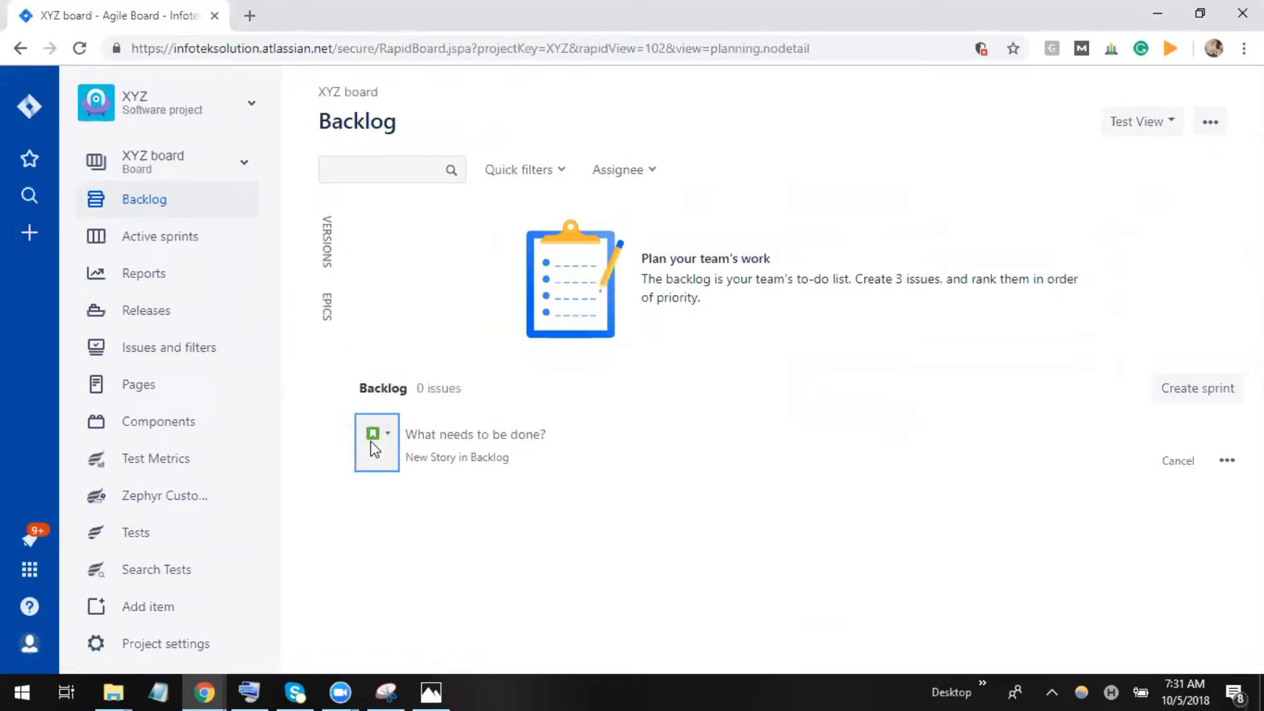
mouse_move(381, 452)
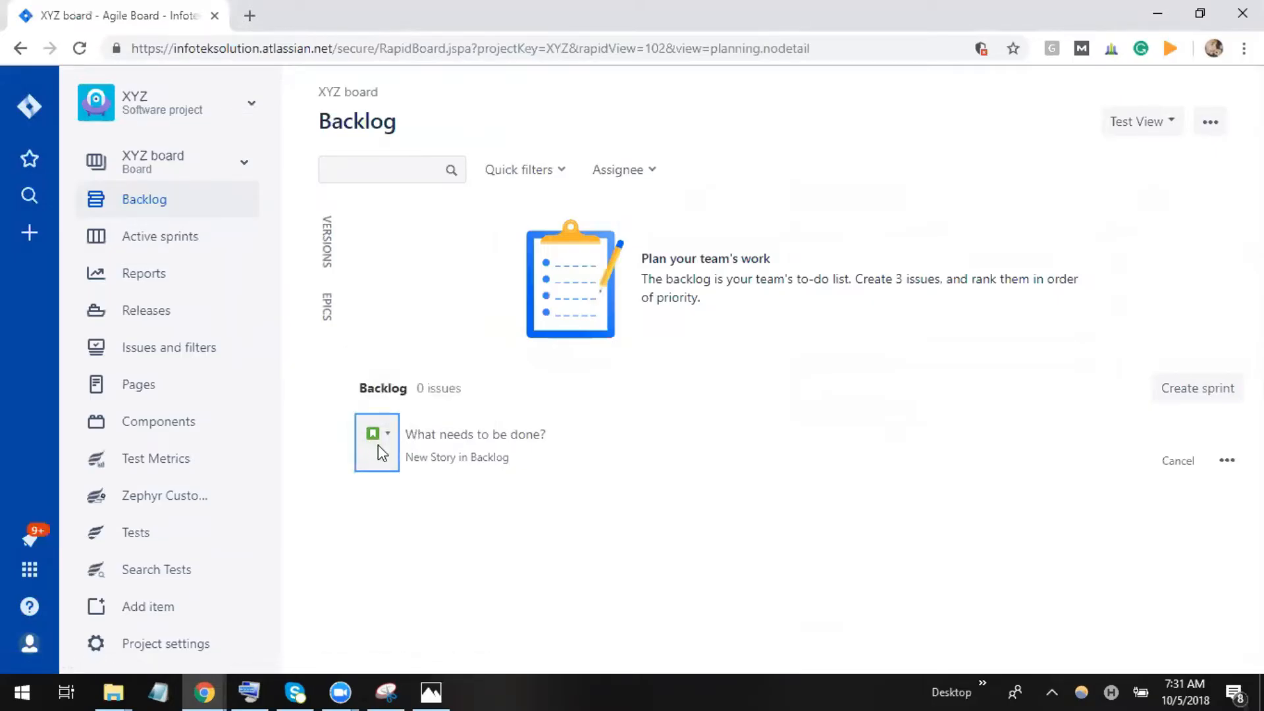
- Check the issue type dropdown, which offers only Story, Task and Bug
click(387, 434)
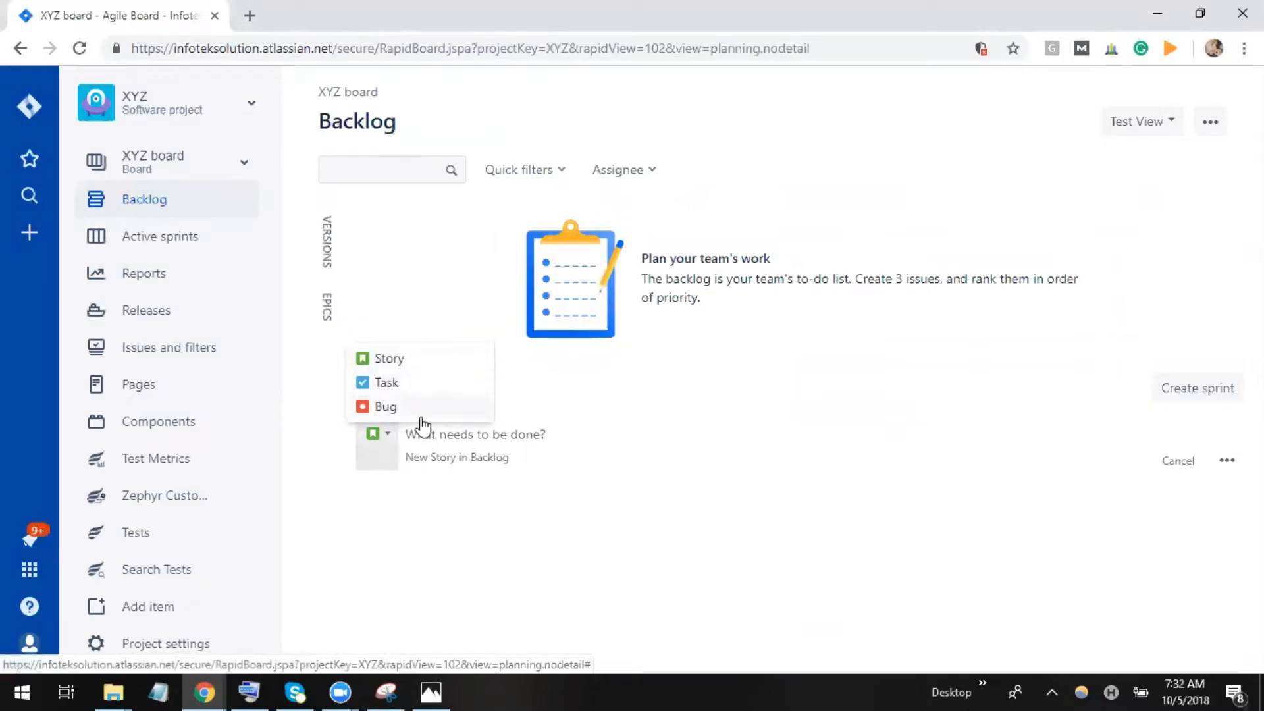
click(1177, 461)
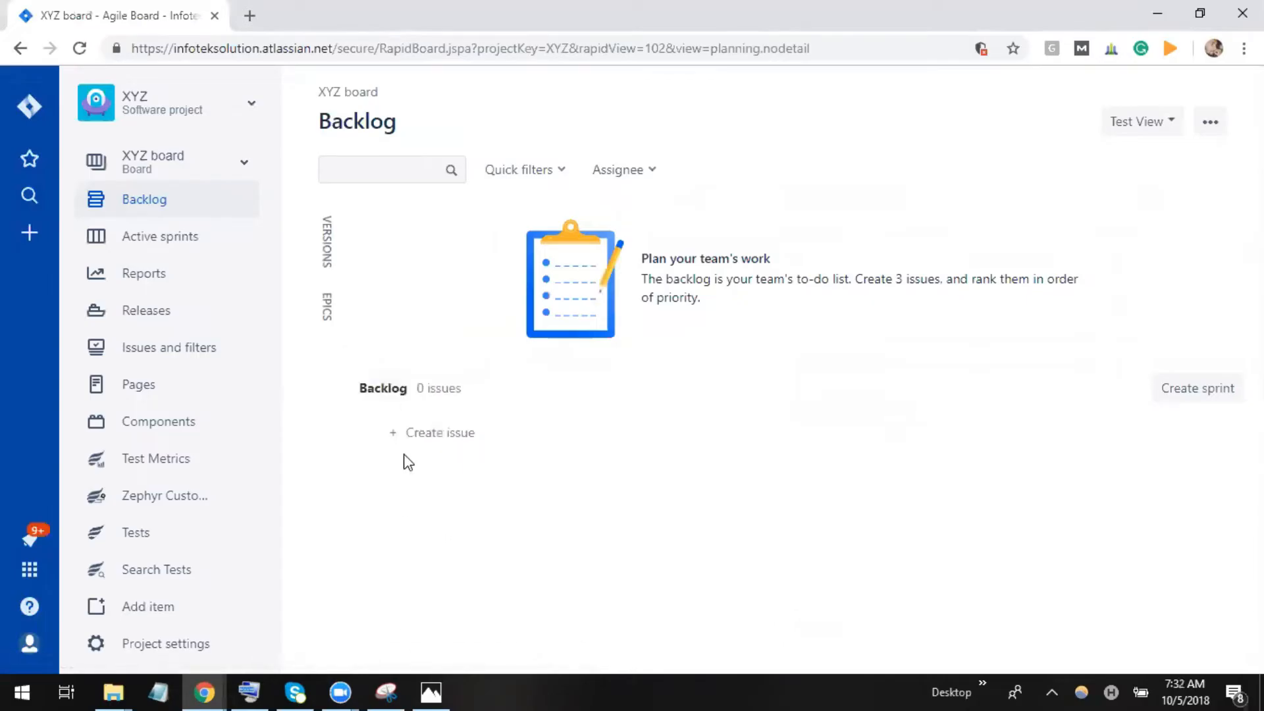
mouse_move(404, 455)
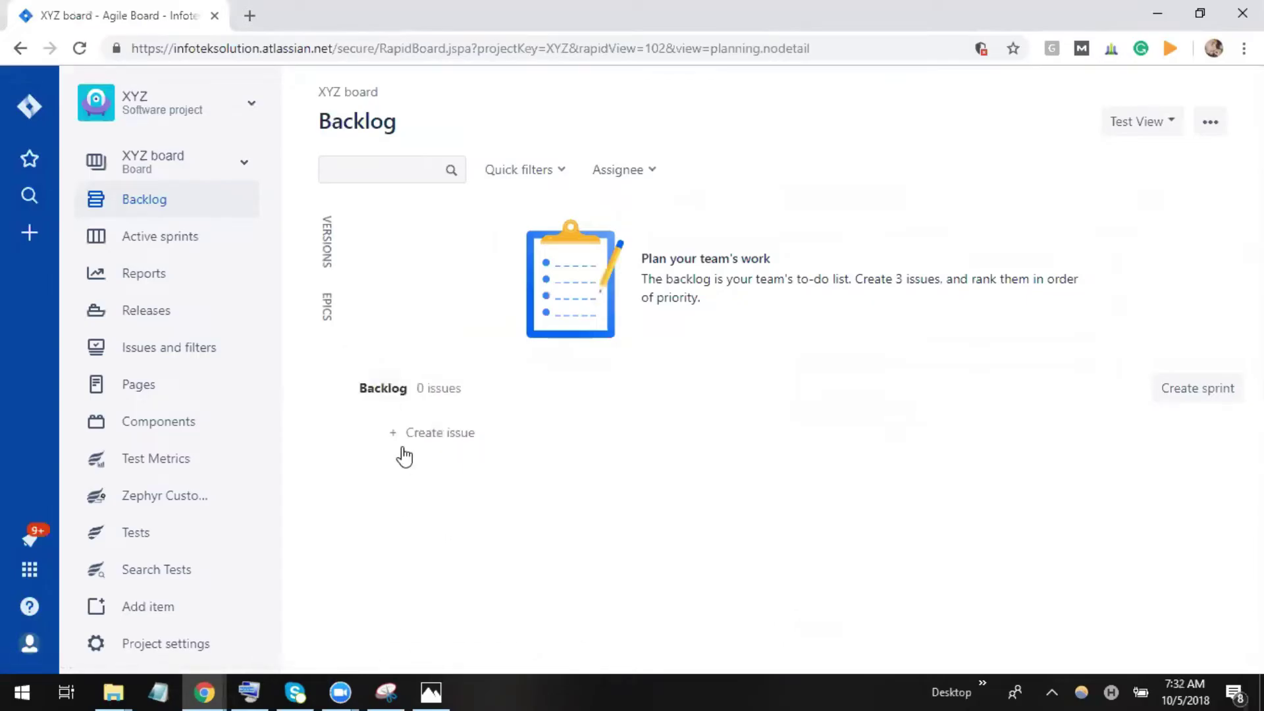
click(440, 433)
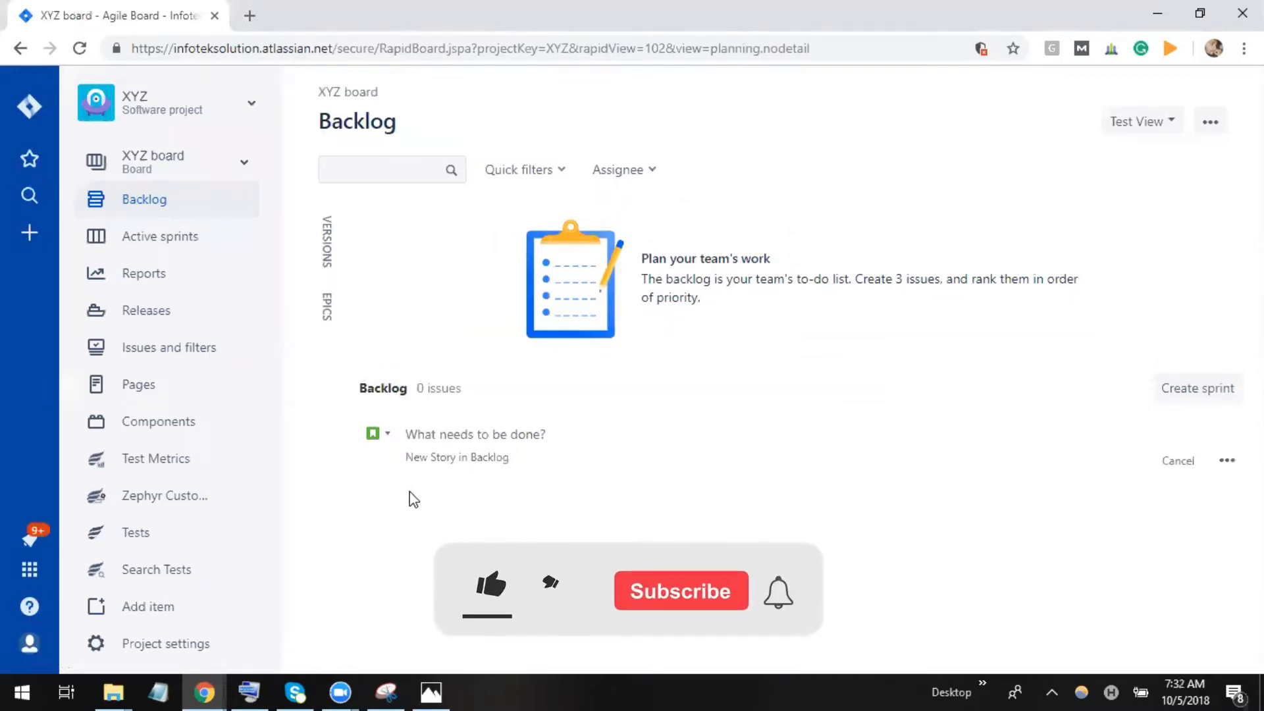
click(491, 589)
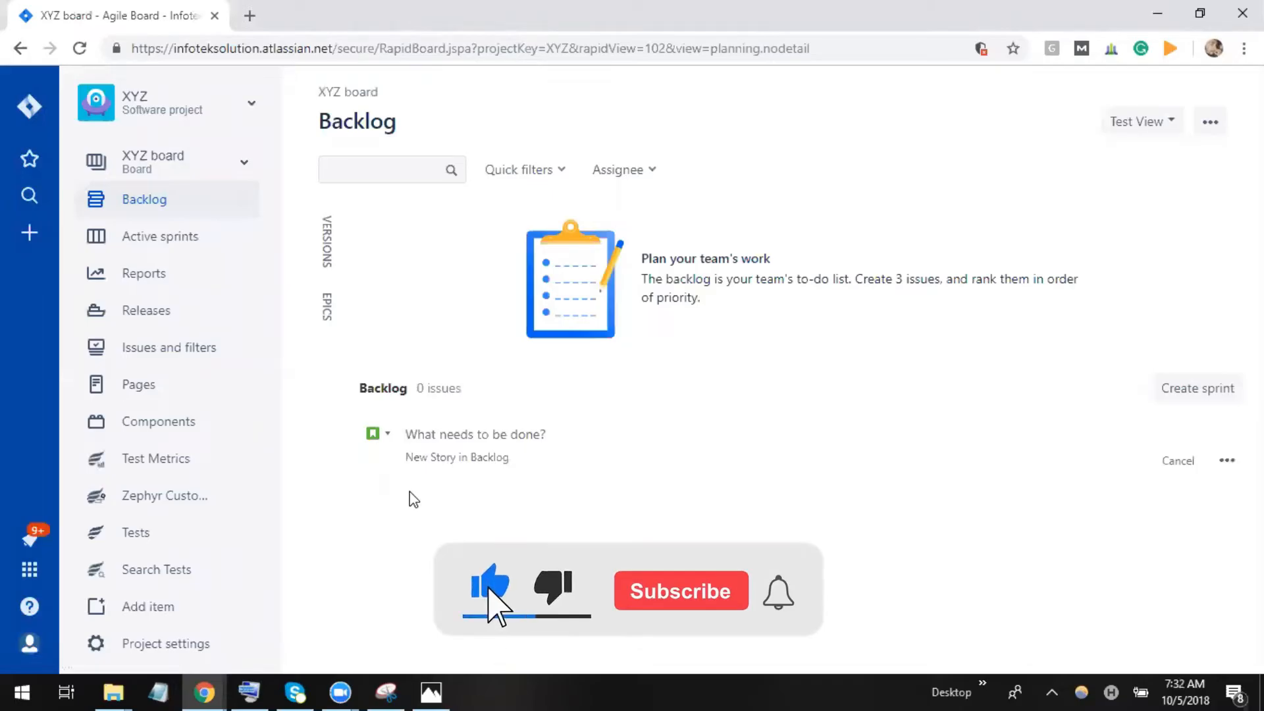
click(681, 591)
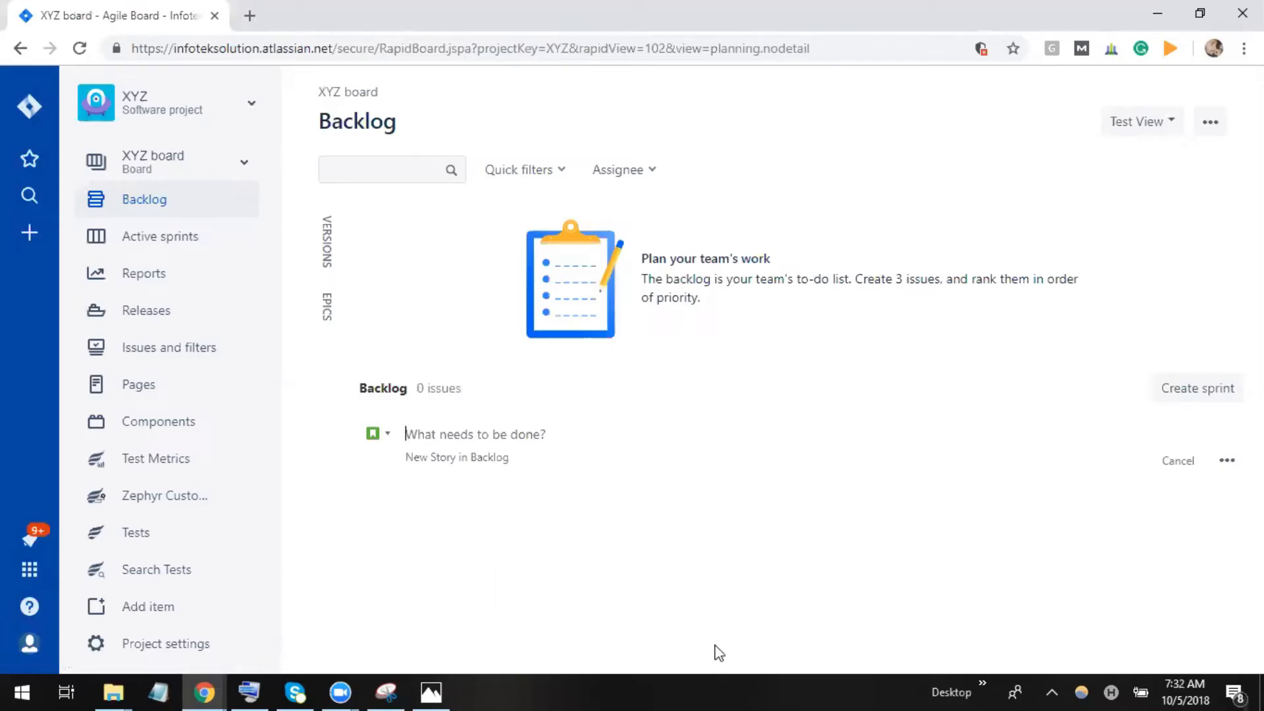
mouse_move(419, 539)
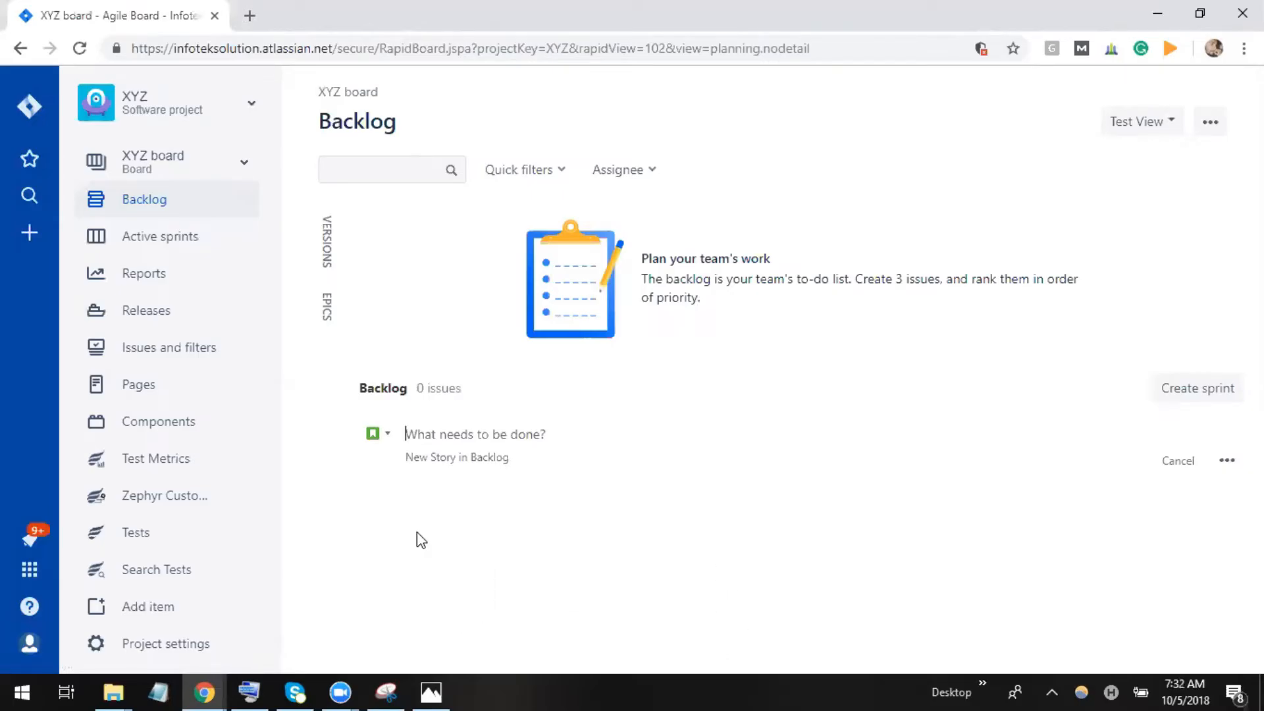
mouse_move(160, 648)
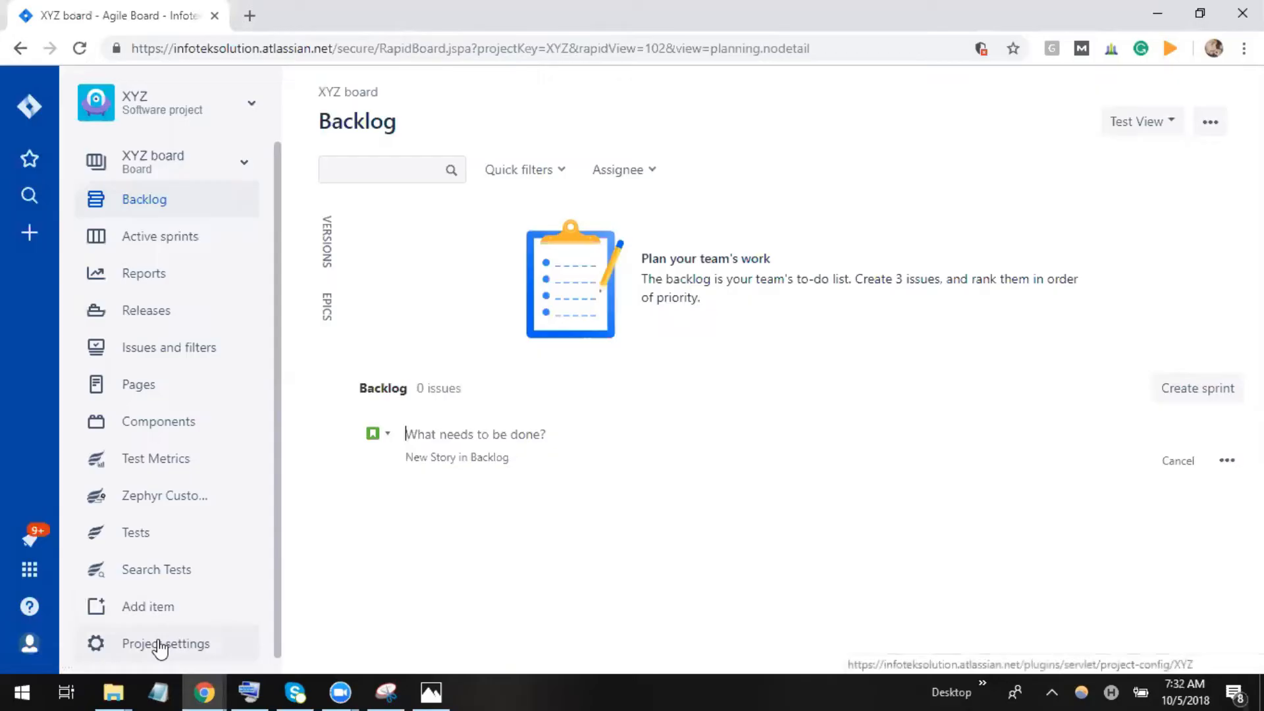
- Open XYZ project settings' Issue types page for its Scrum issue type scheme
click(165, 643)
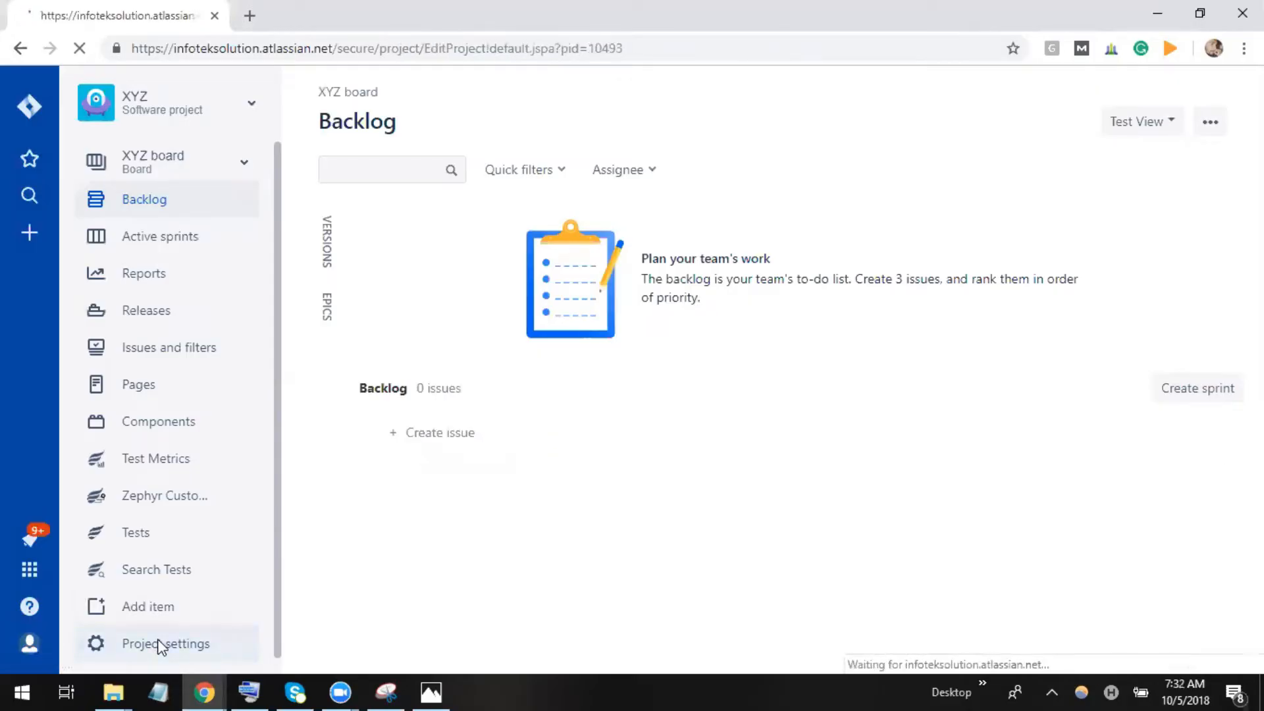
click(167, 644)
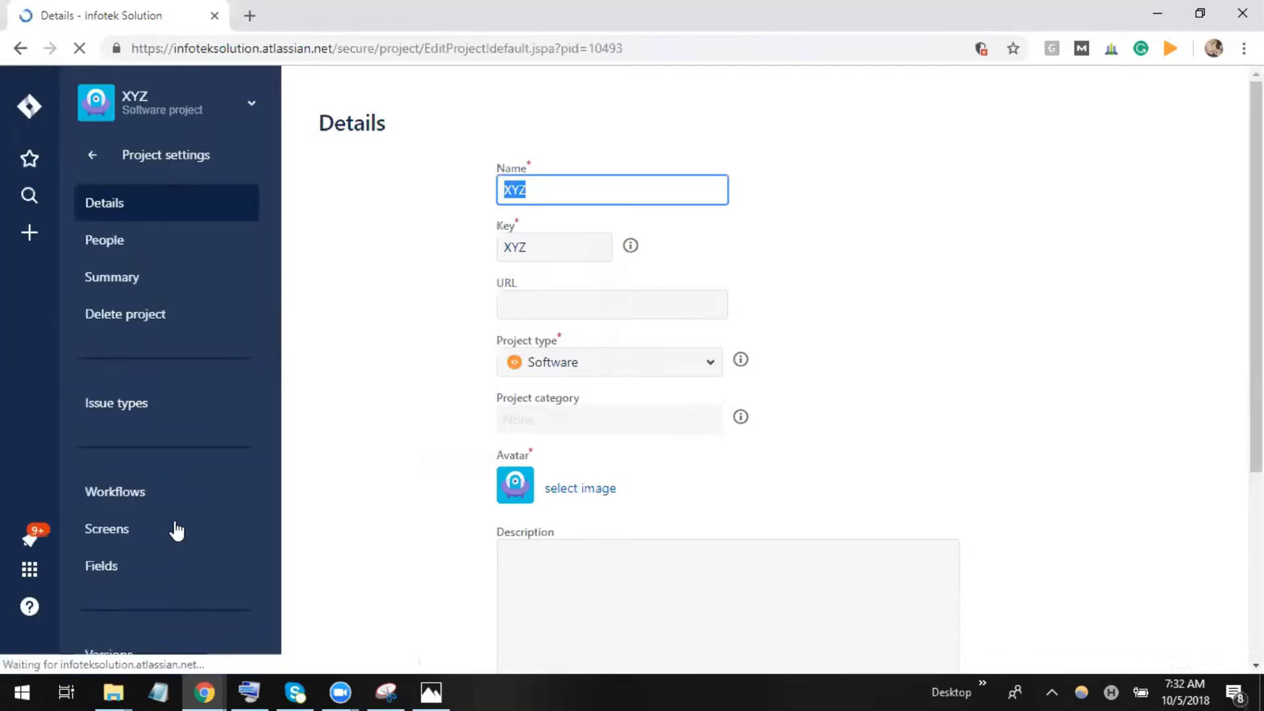
click(125, 403)
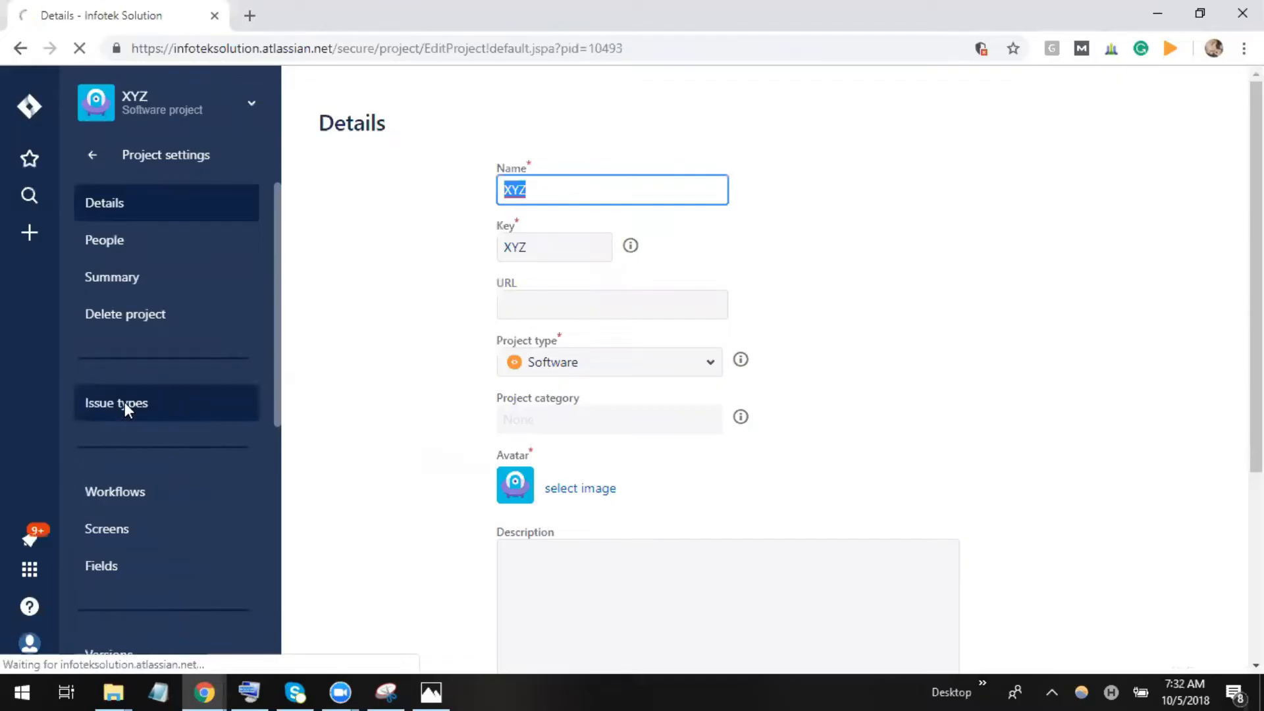
click(116, 403)
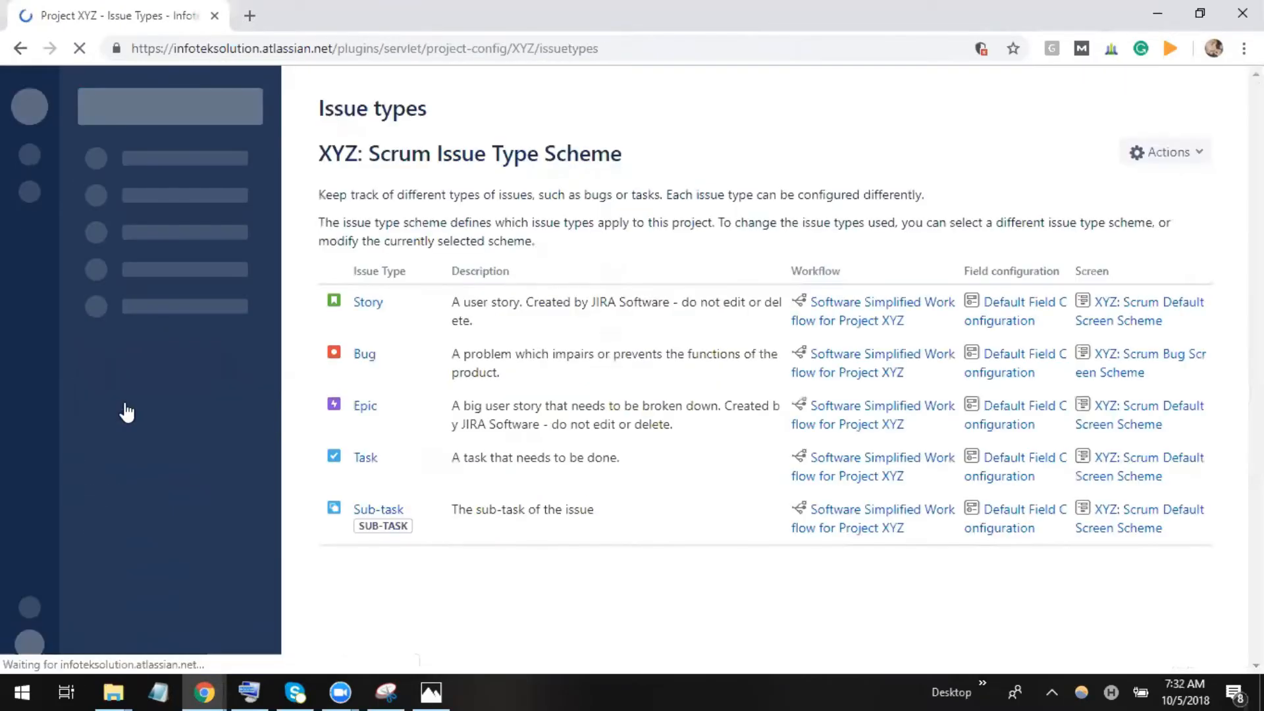
mouse_move(266, 380)
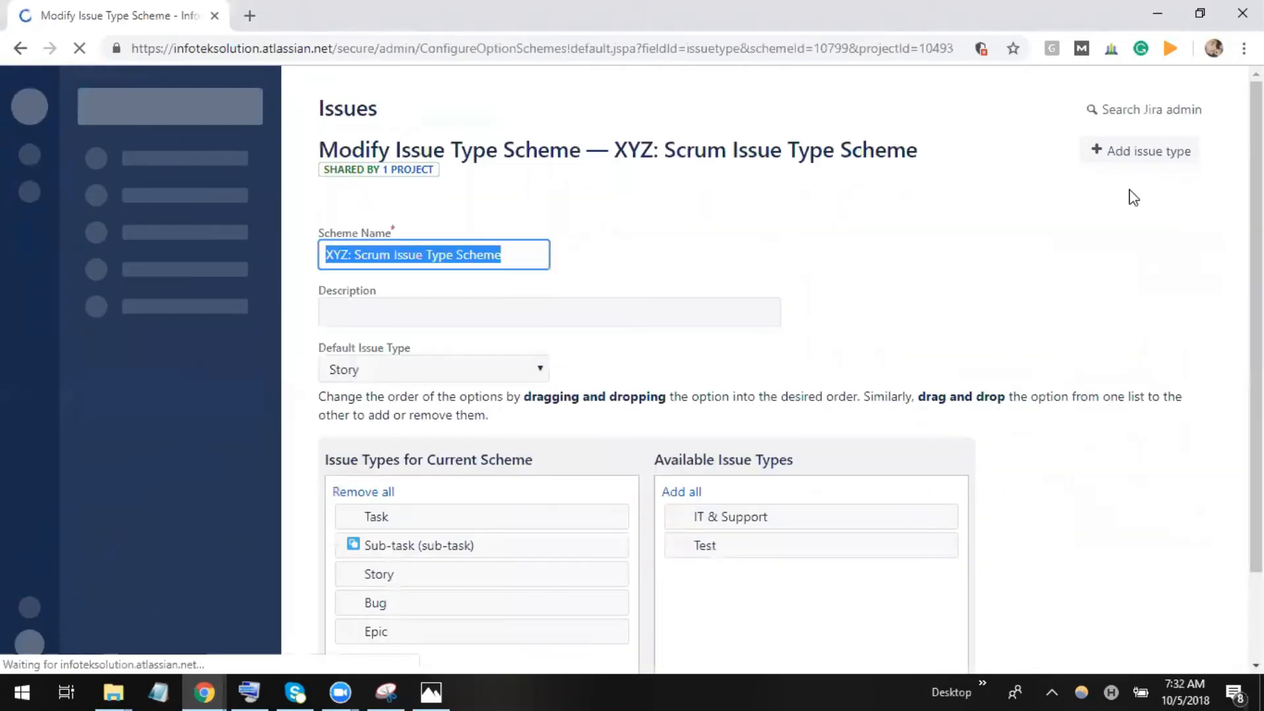
- Save the XYZ: Scrum Issue Type Scheme with Test added
scroll(down, 3)
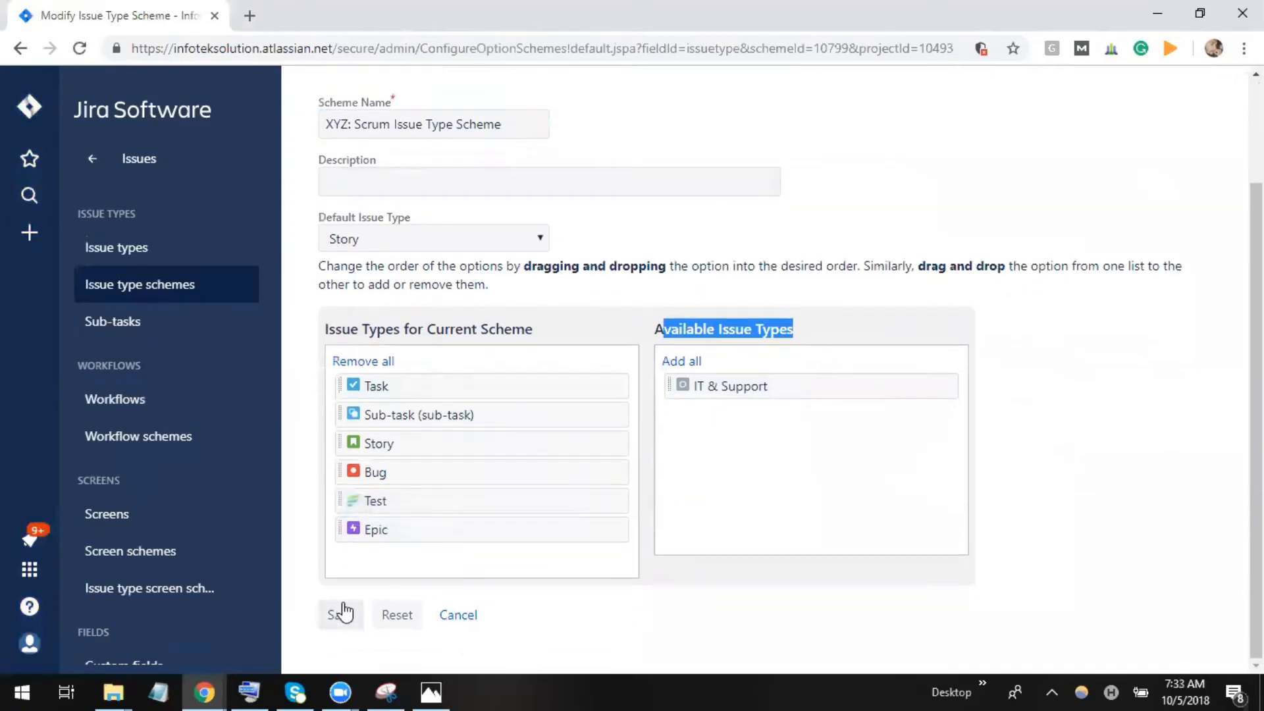
click(339, 615)
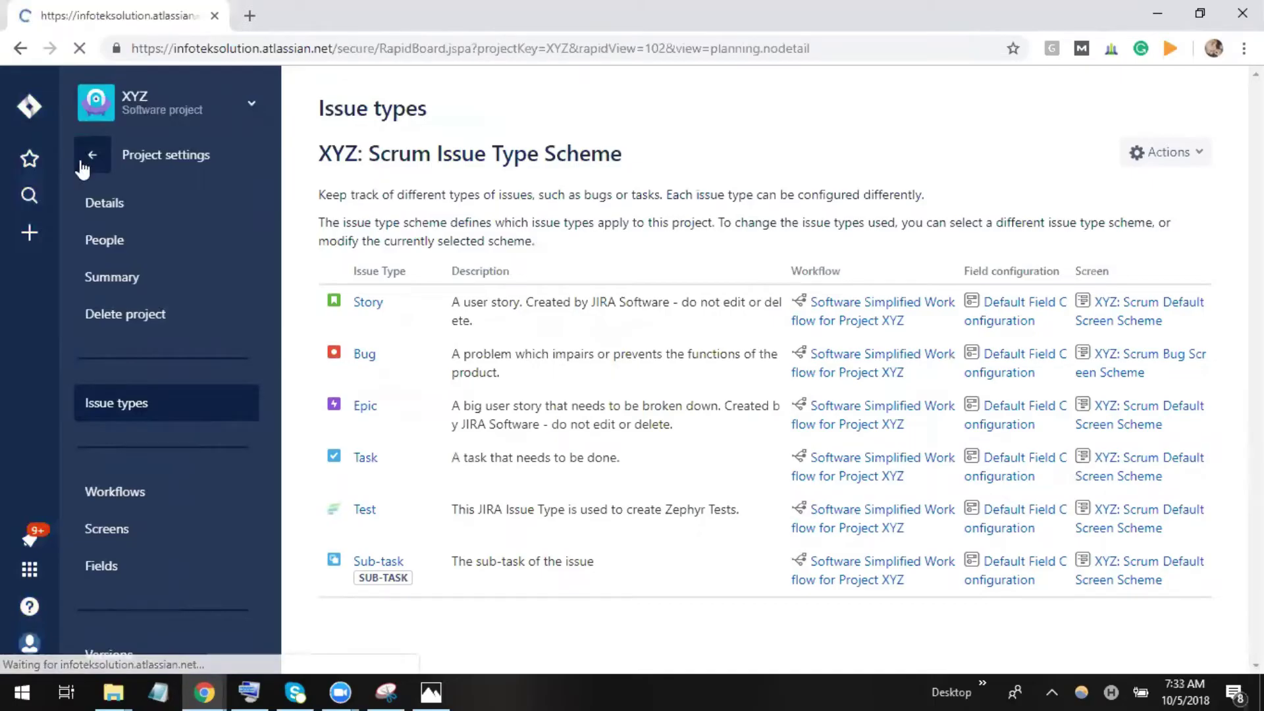
- Return to the XYZ backlog, pick Test type, and begin the summary 'Writing'
click(93, 155)
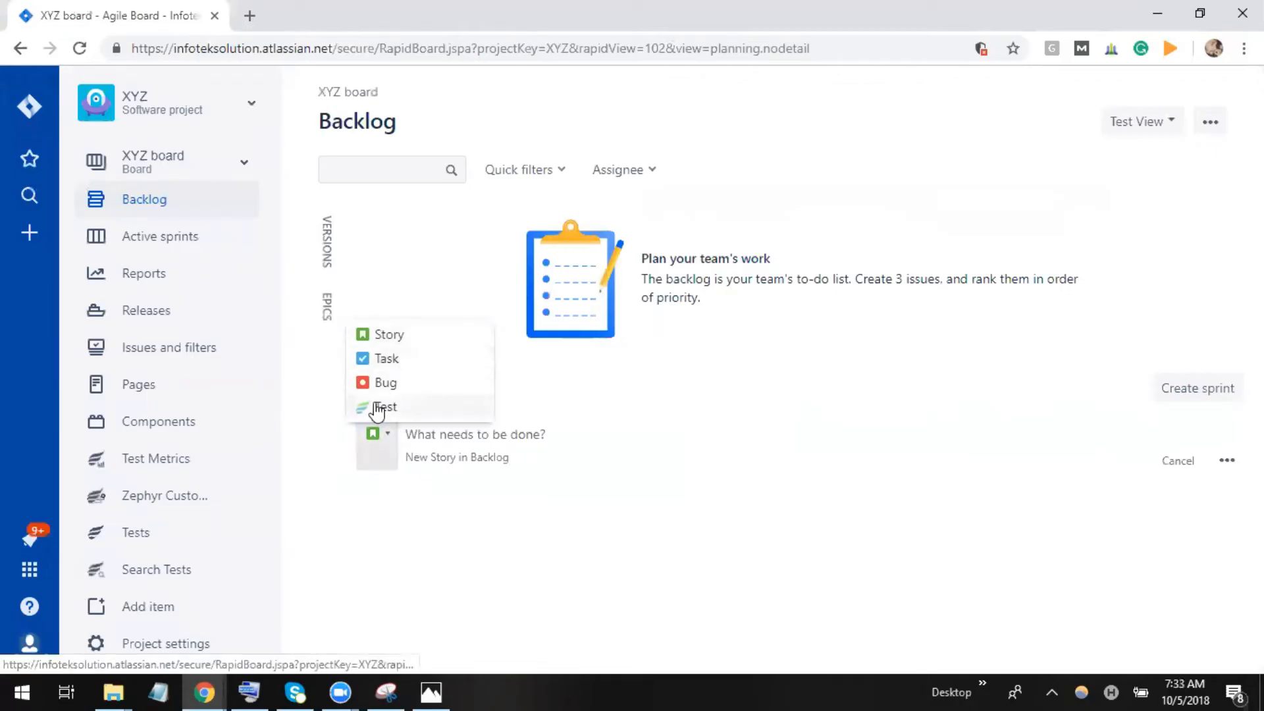
click(384, 407)
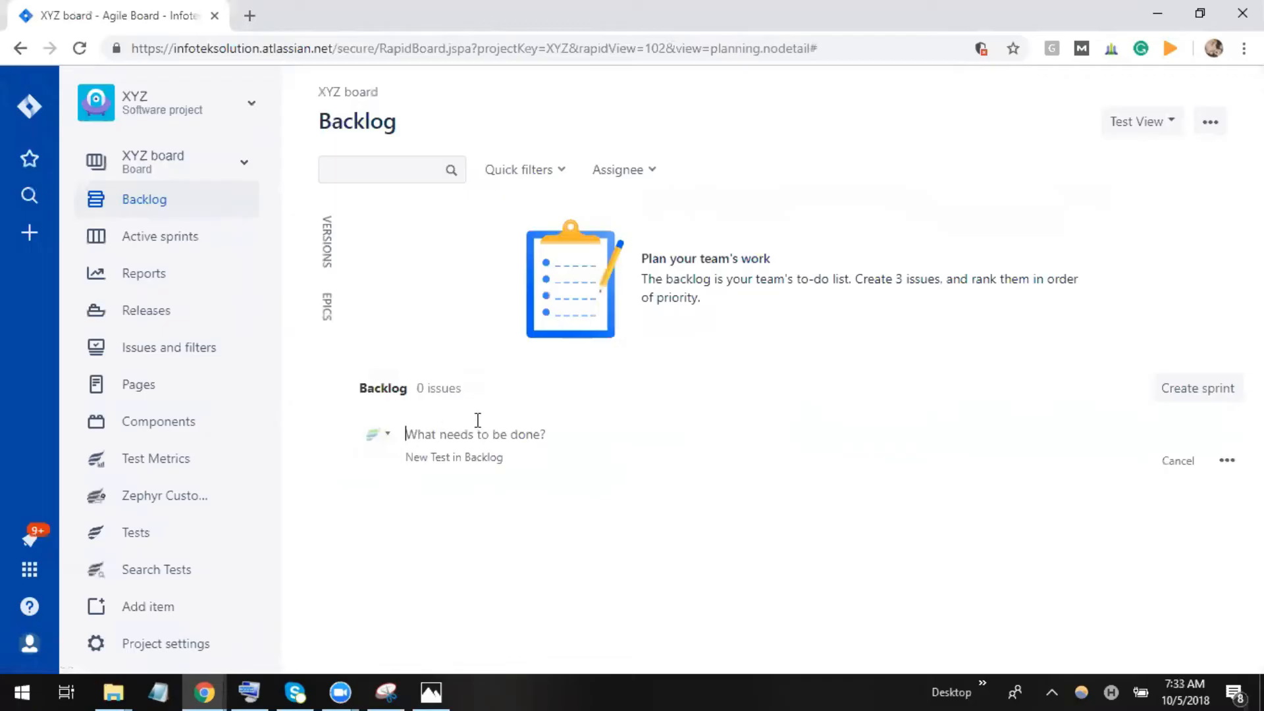
text(W)
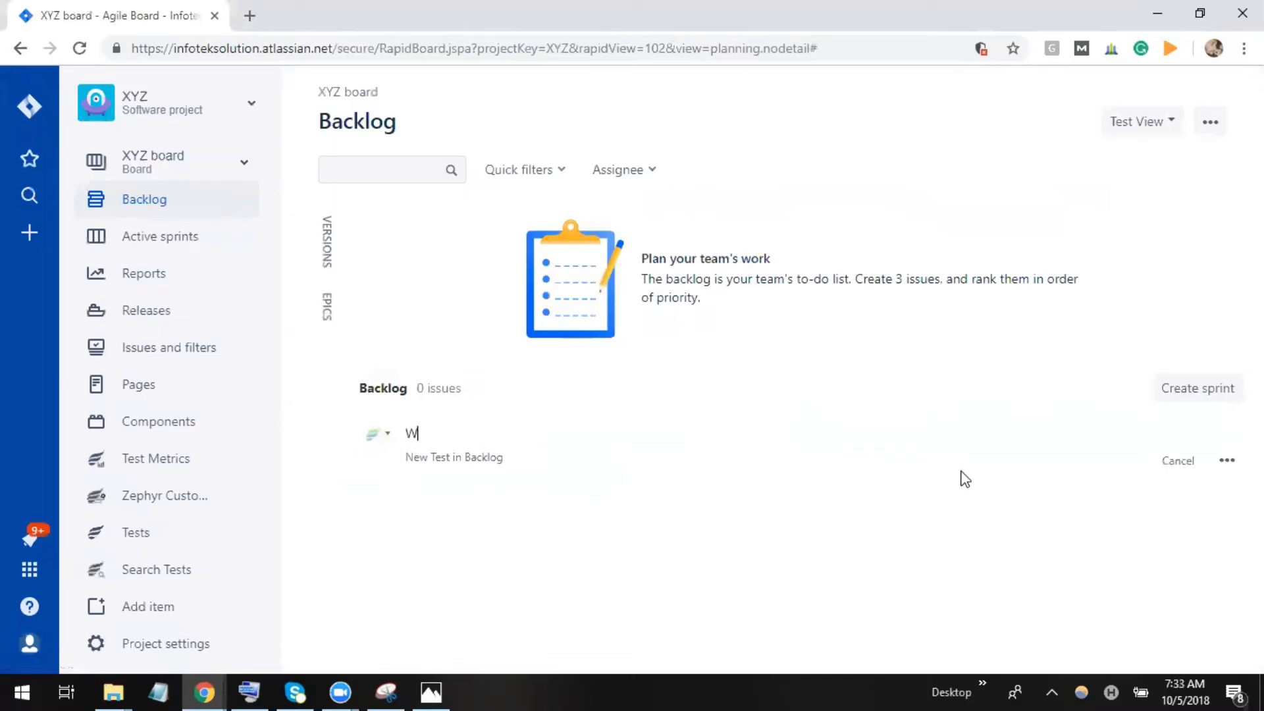
text(riting)
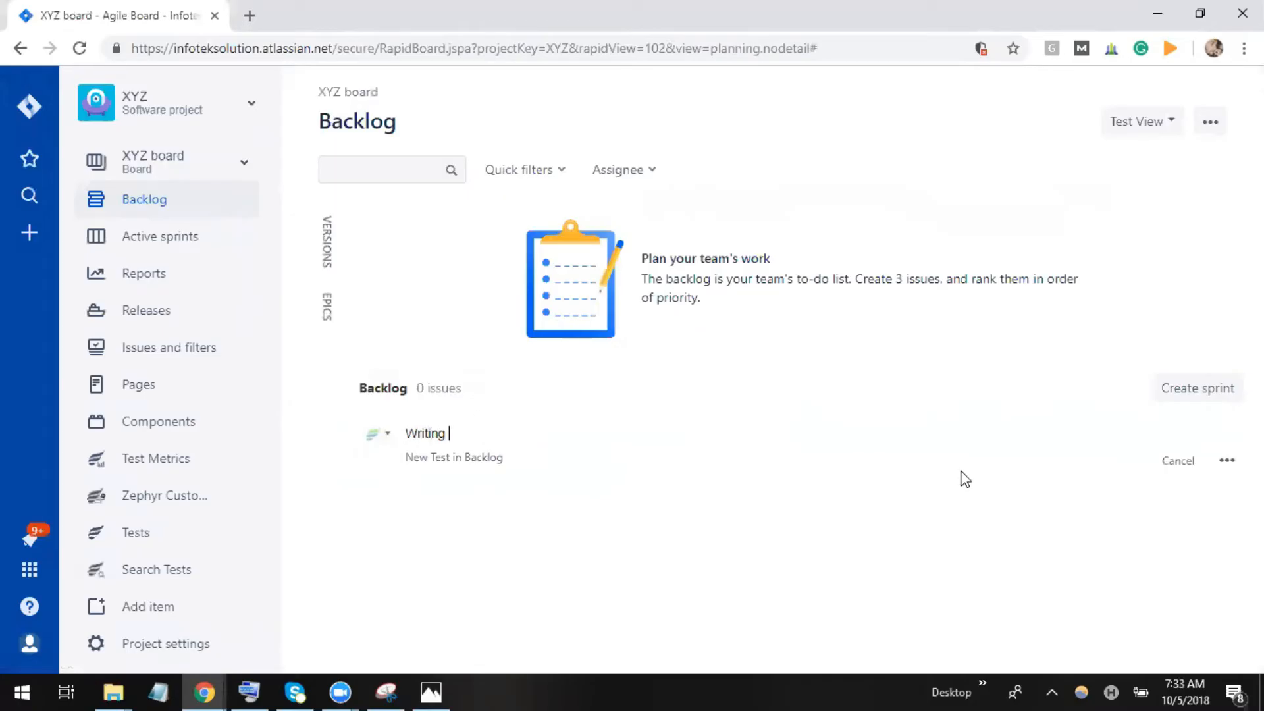
- Complete the summary 'Writing Test Cases' and create it via the full form
text(Test Case)
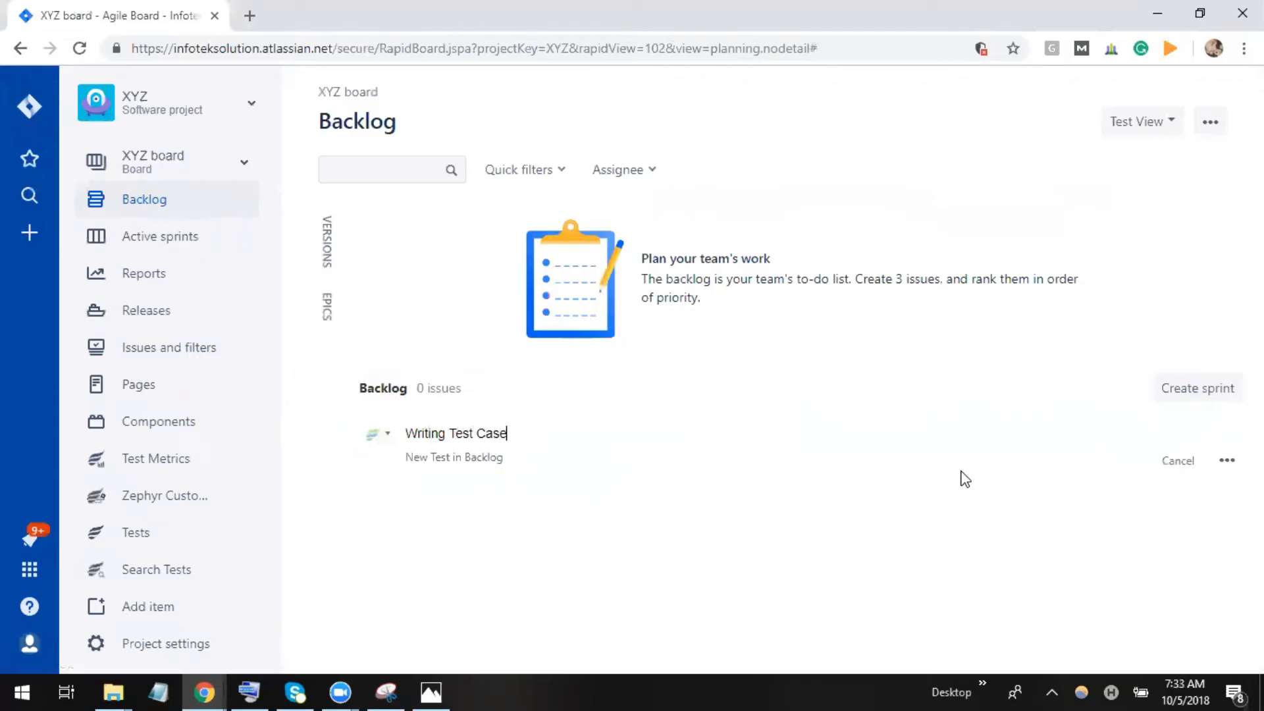
text(s)
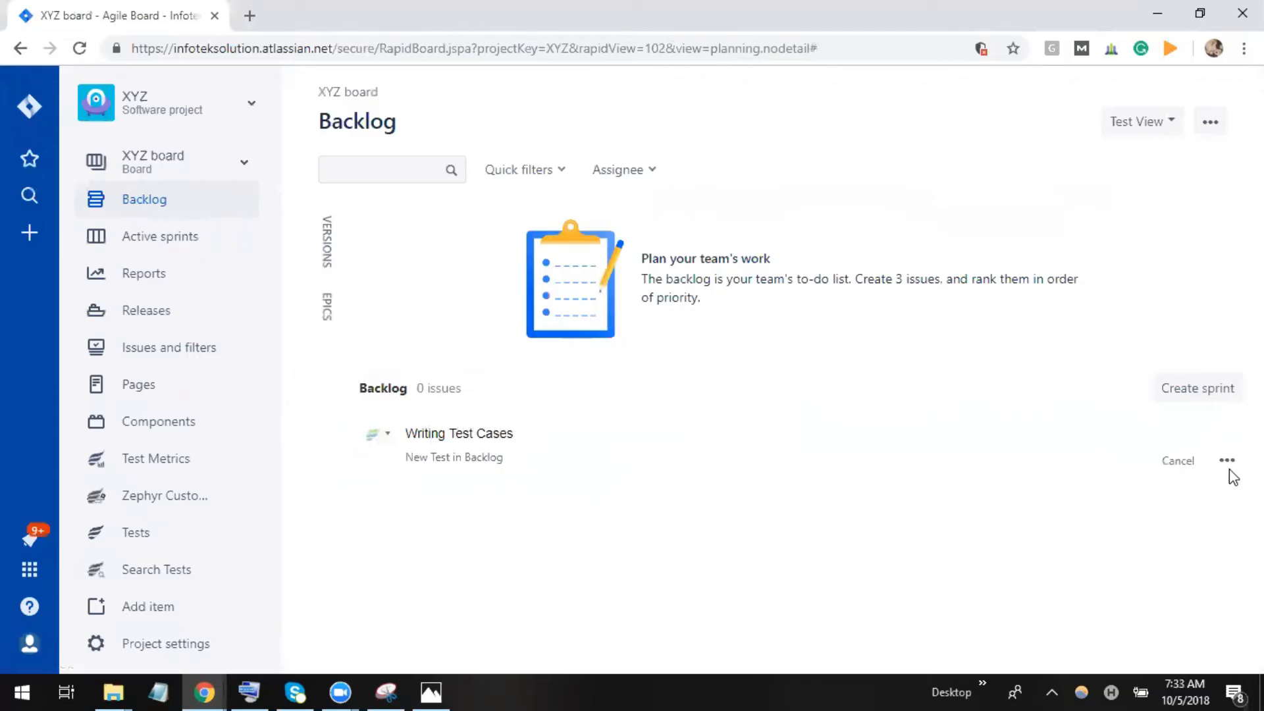
click(1227, 461)
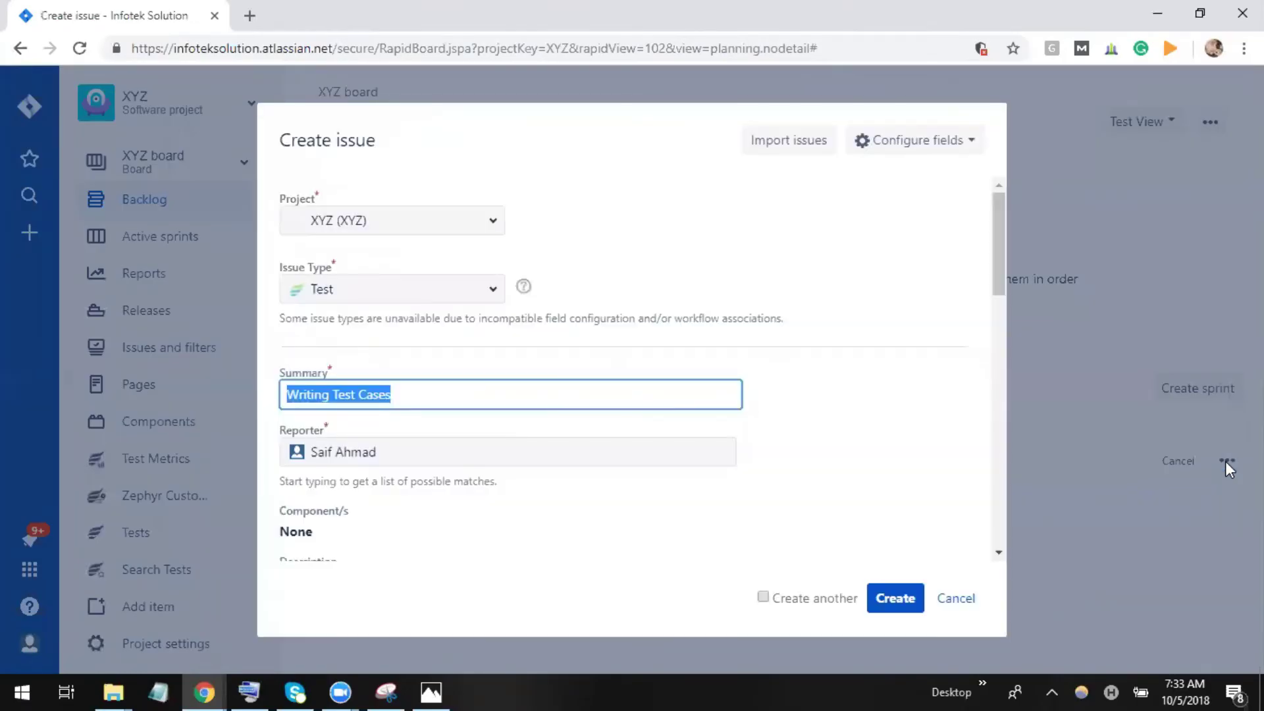
scroll(down, 3)
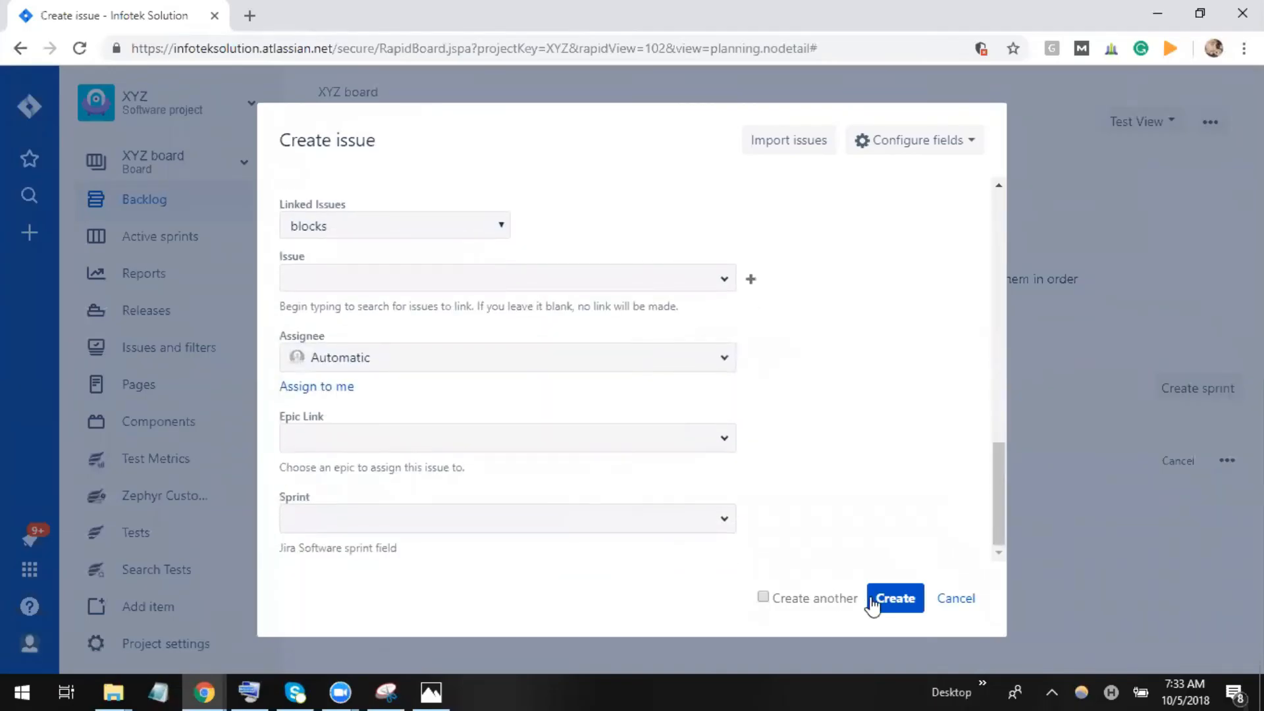
click(894, 597)
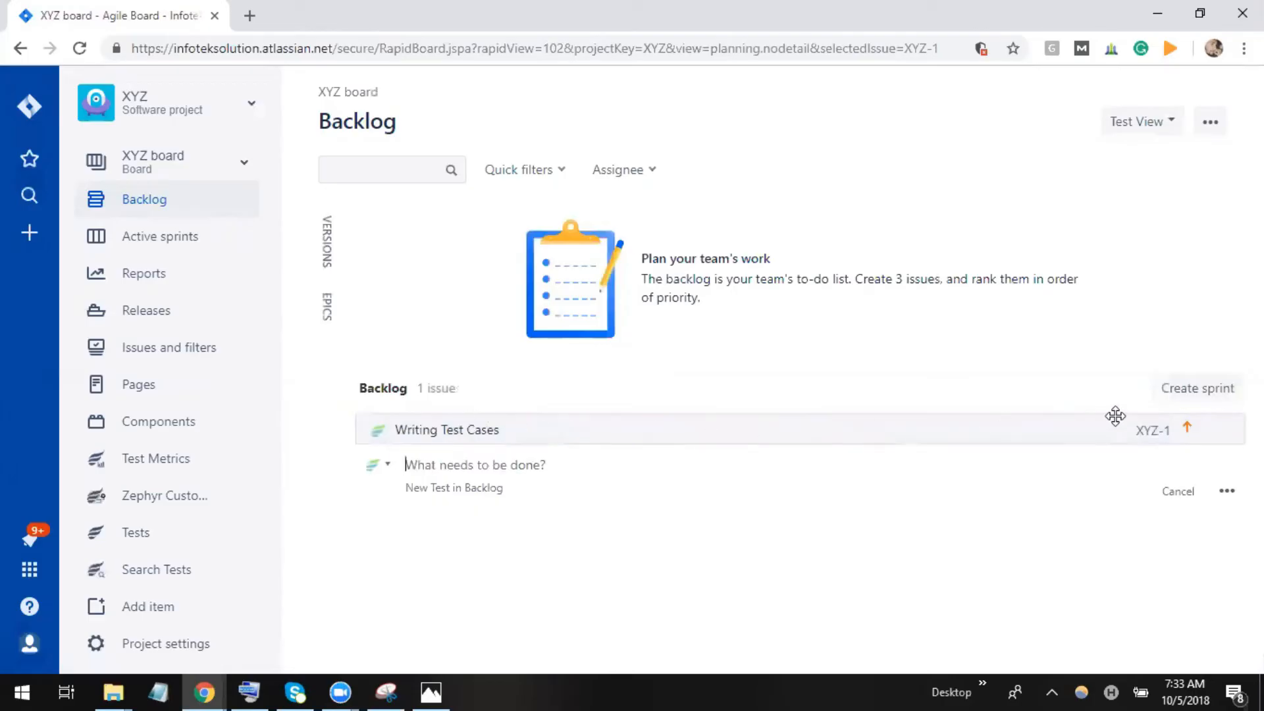
mouse_move(1156, 434)
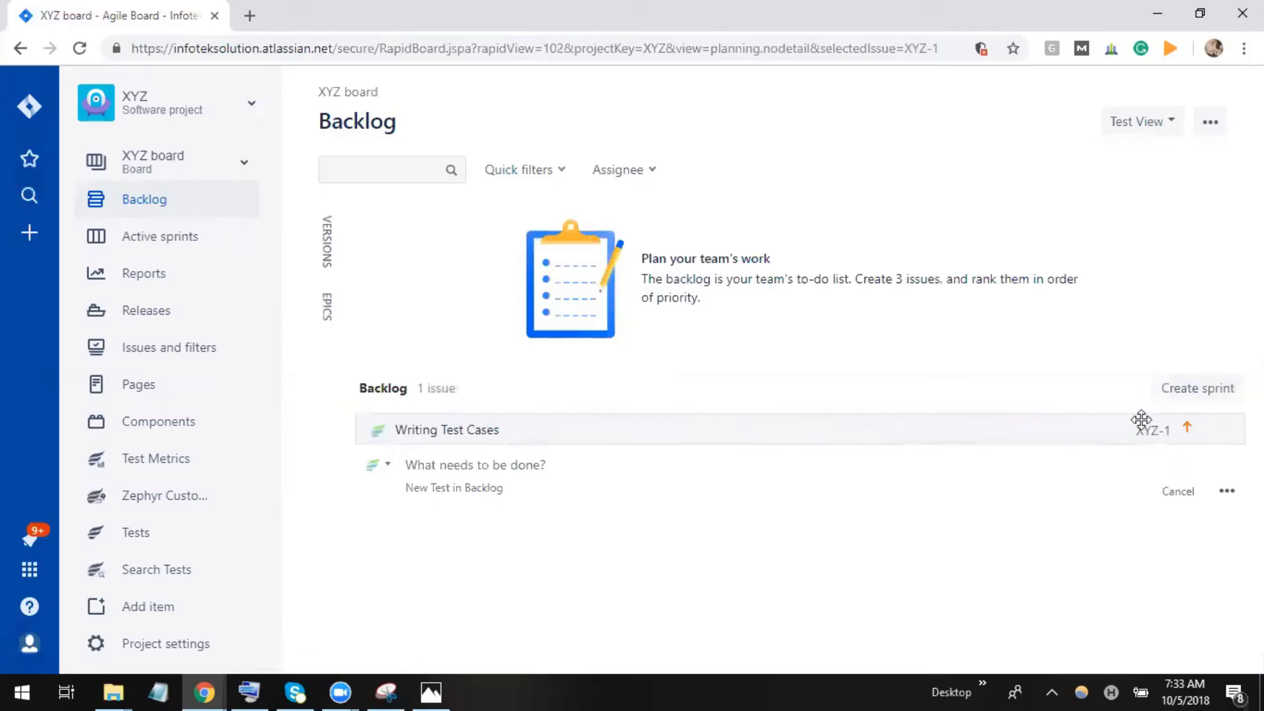
- Open the XYZ-1 issue key from the backlog in a new tab
click(446, 430)
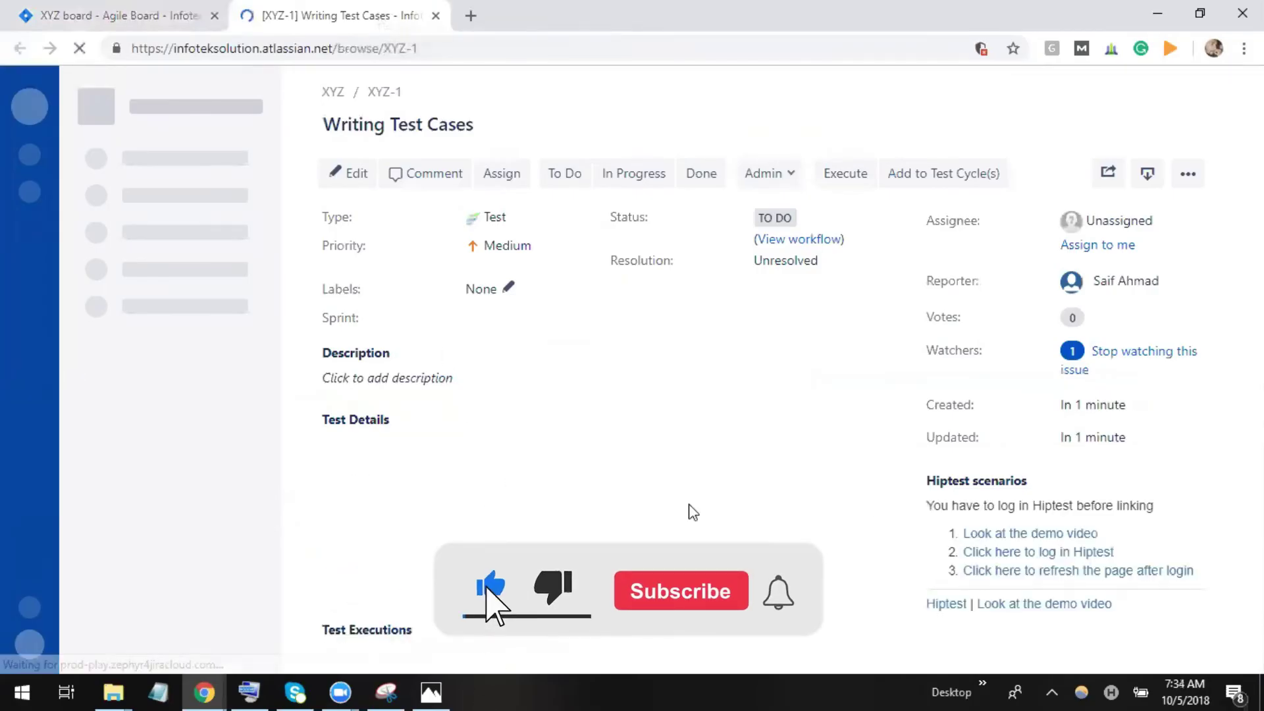
click(681, 590)
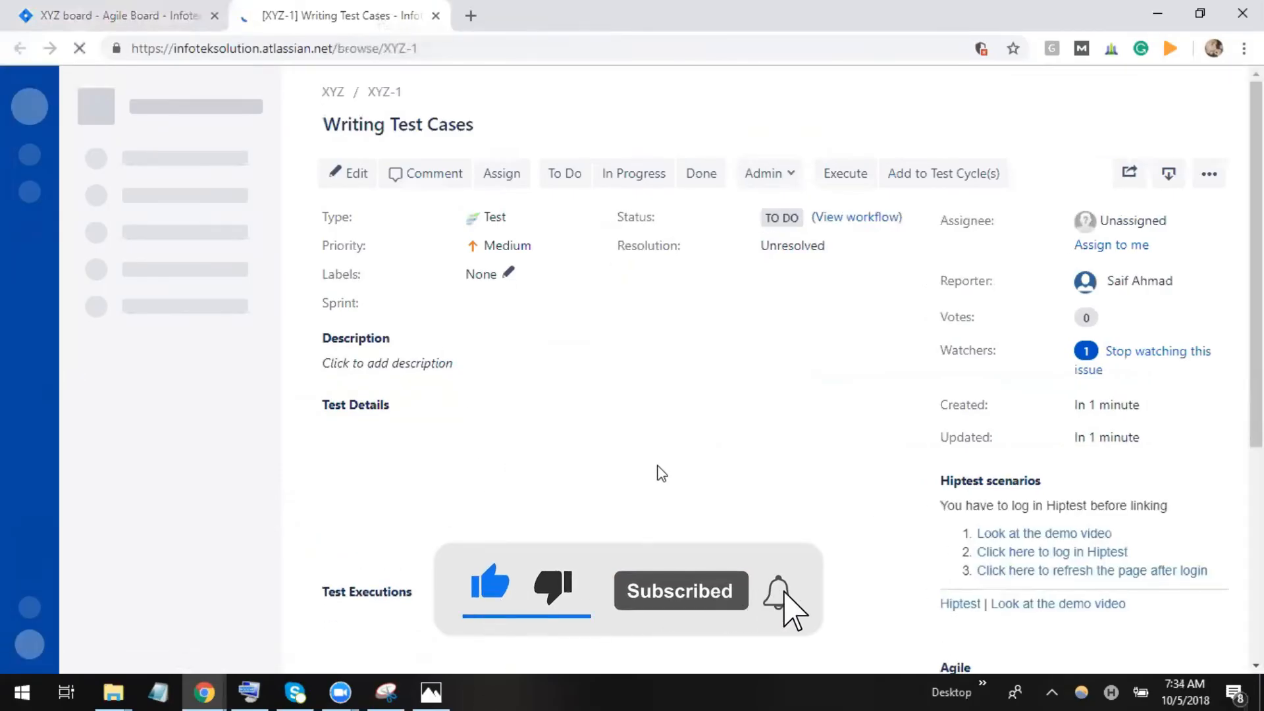
click(770, 591)
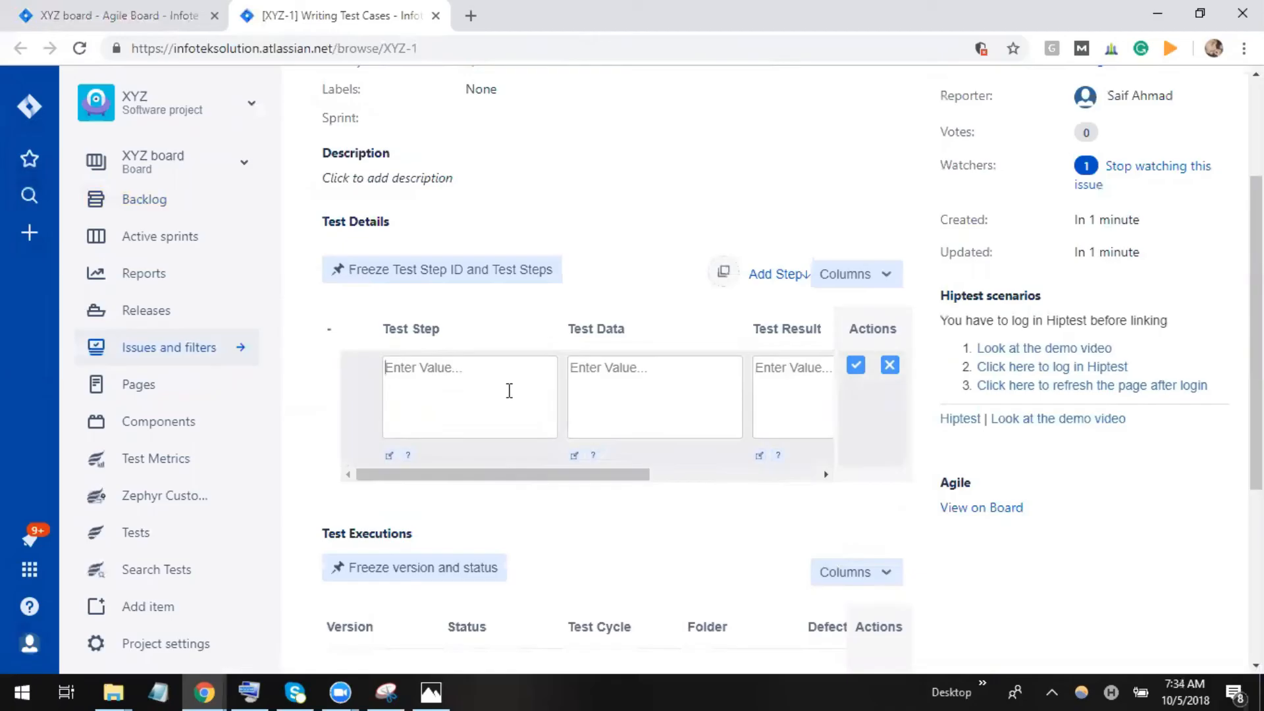
scroll(down, 3)
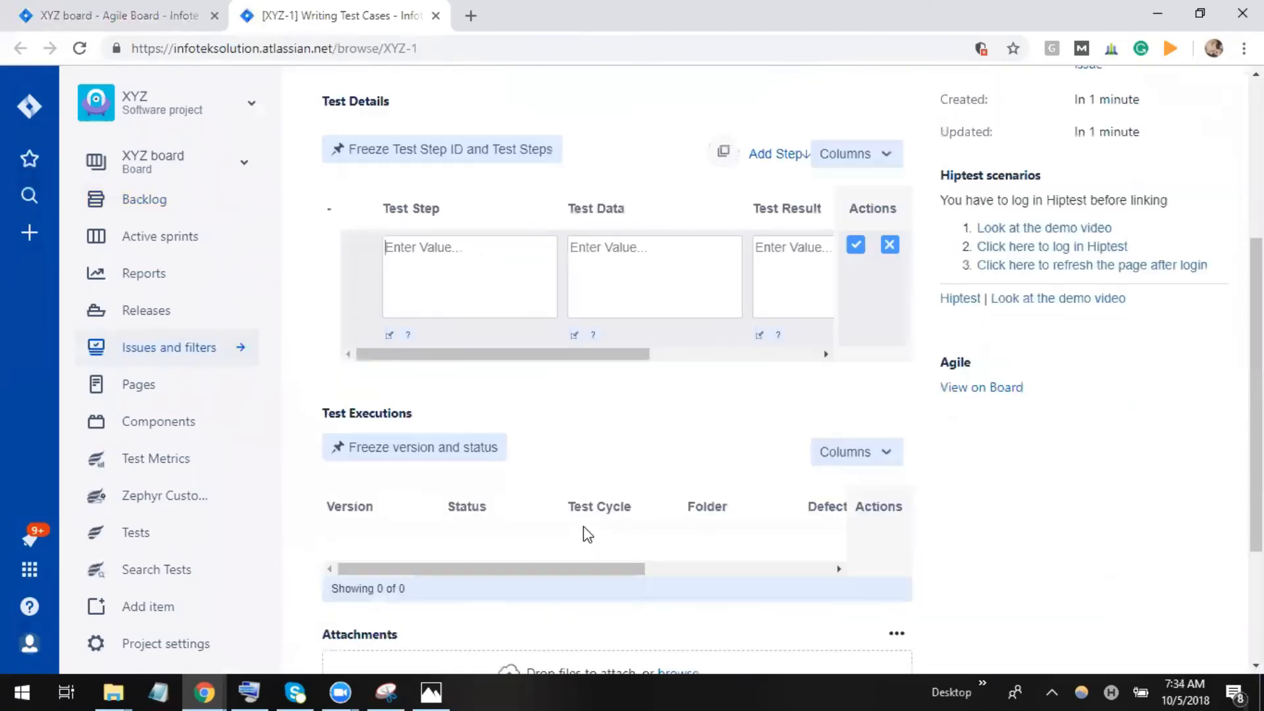
scroll(up, 3)
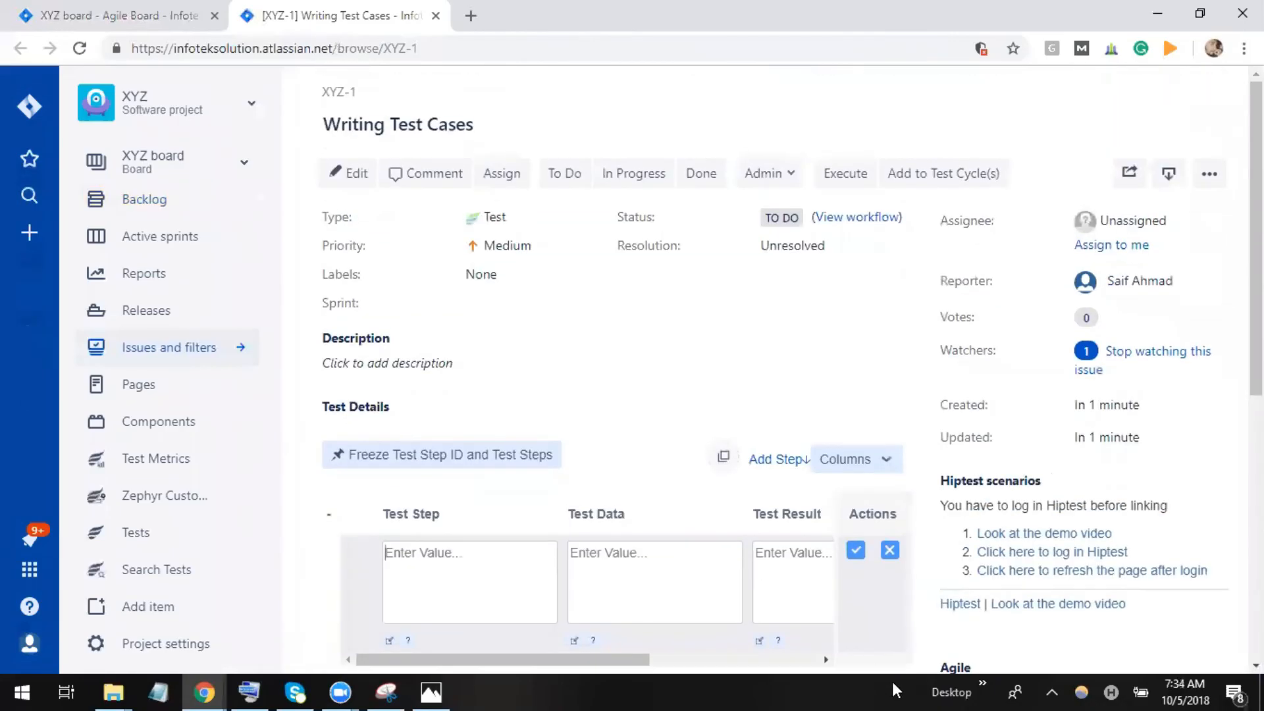
scroll(down, 3)
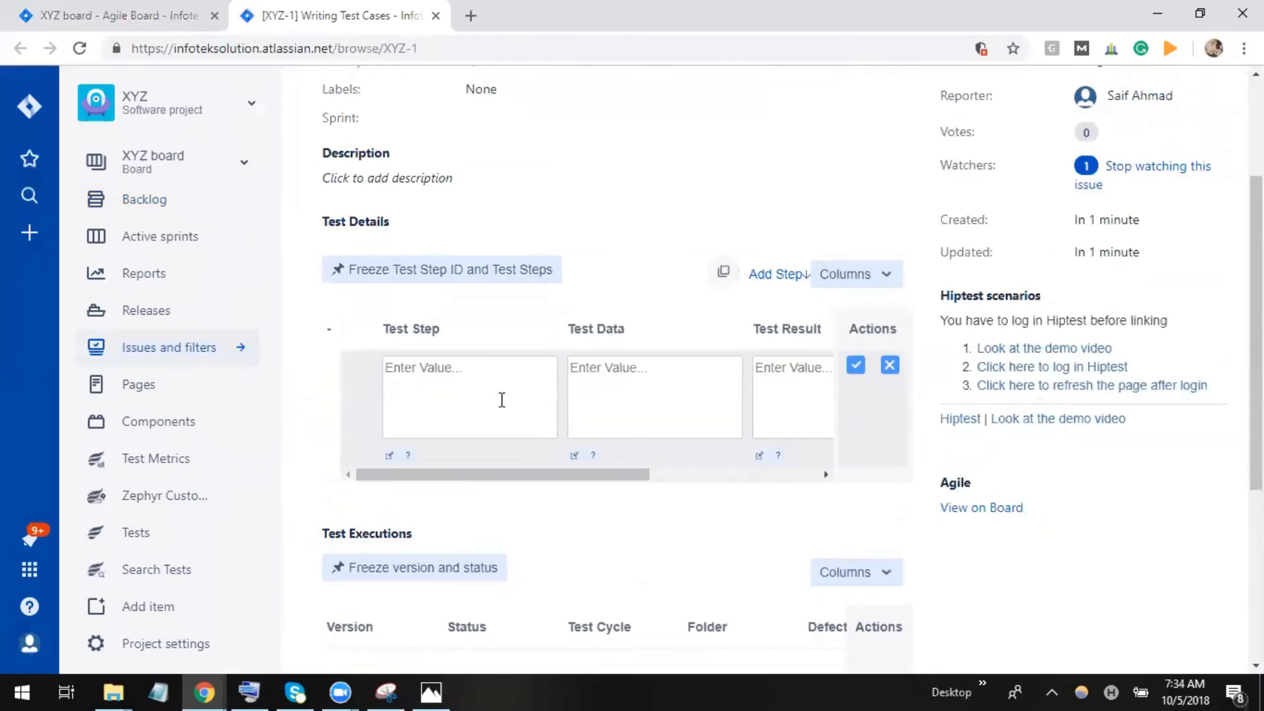
text(Creating)
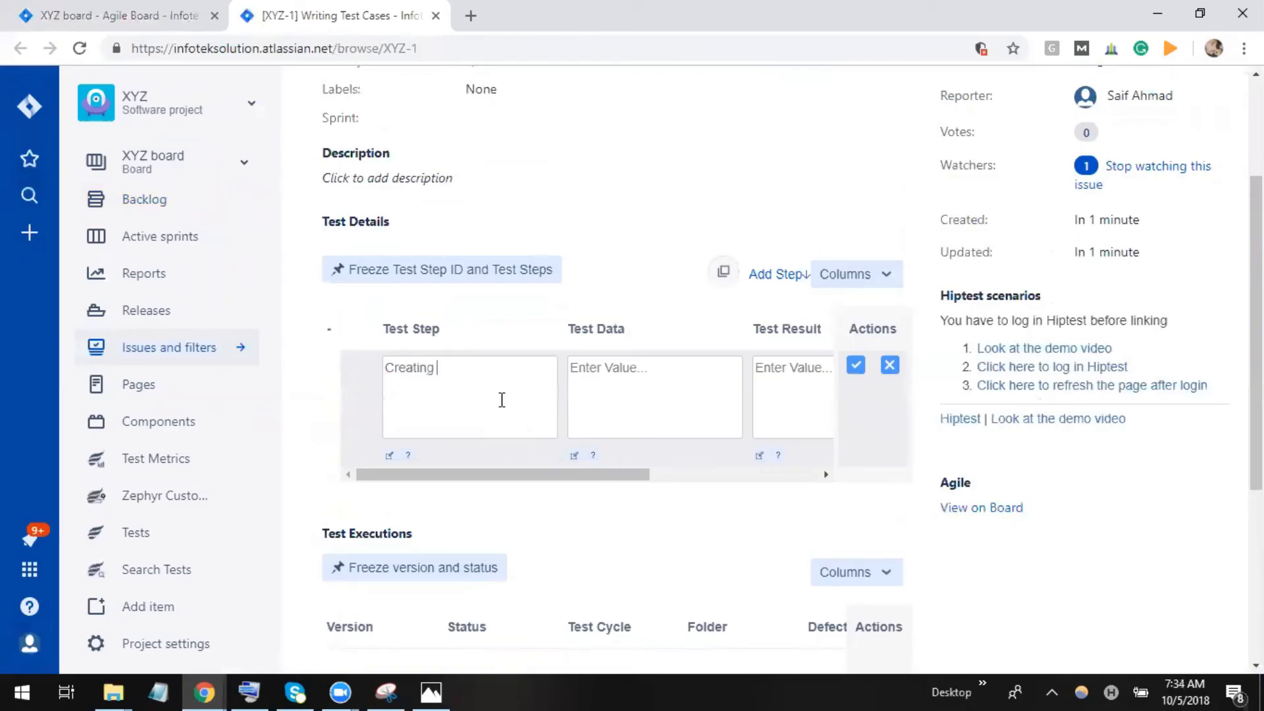
text(Open)
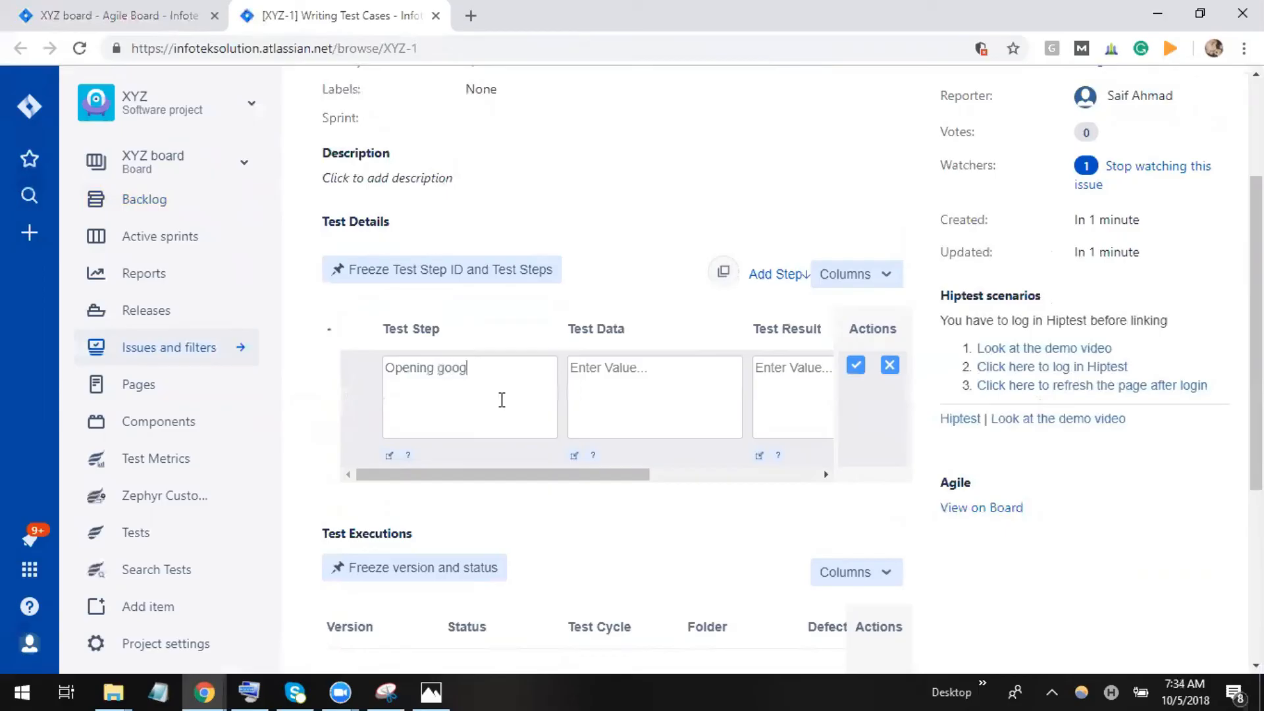
text(le chrome)
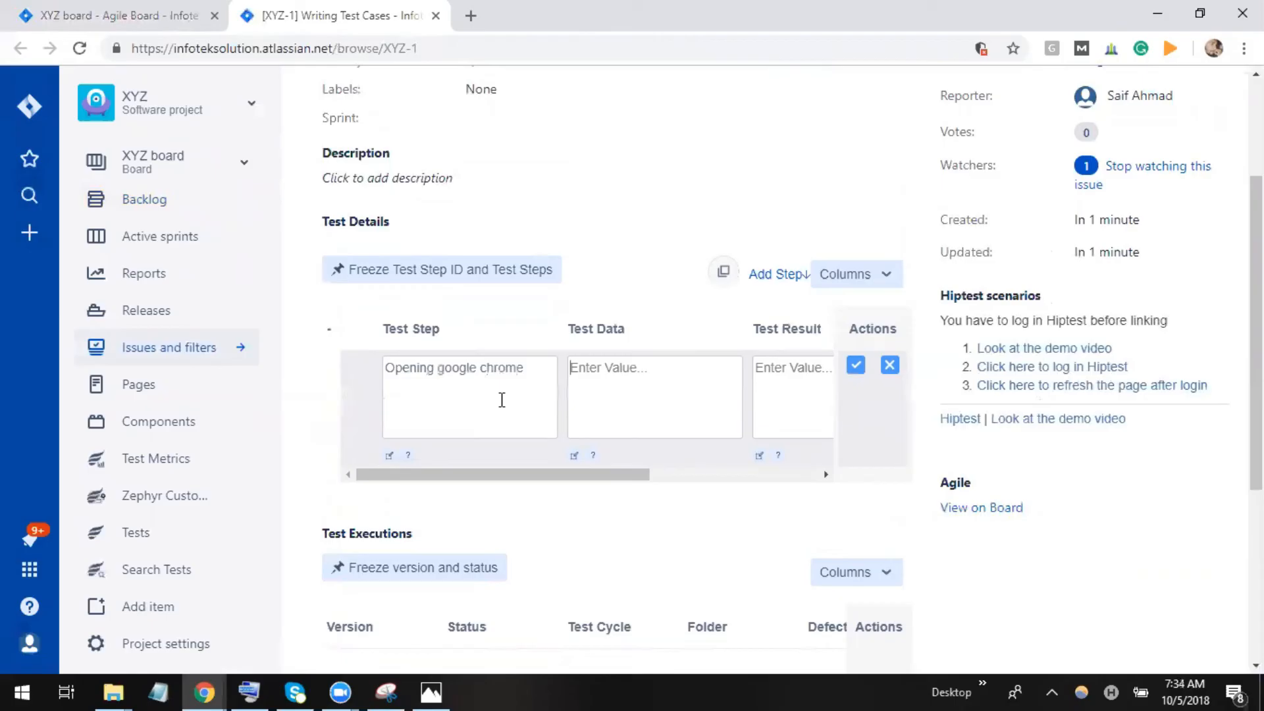
text(ww)
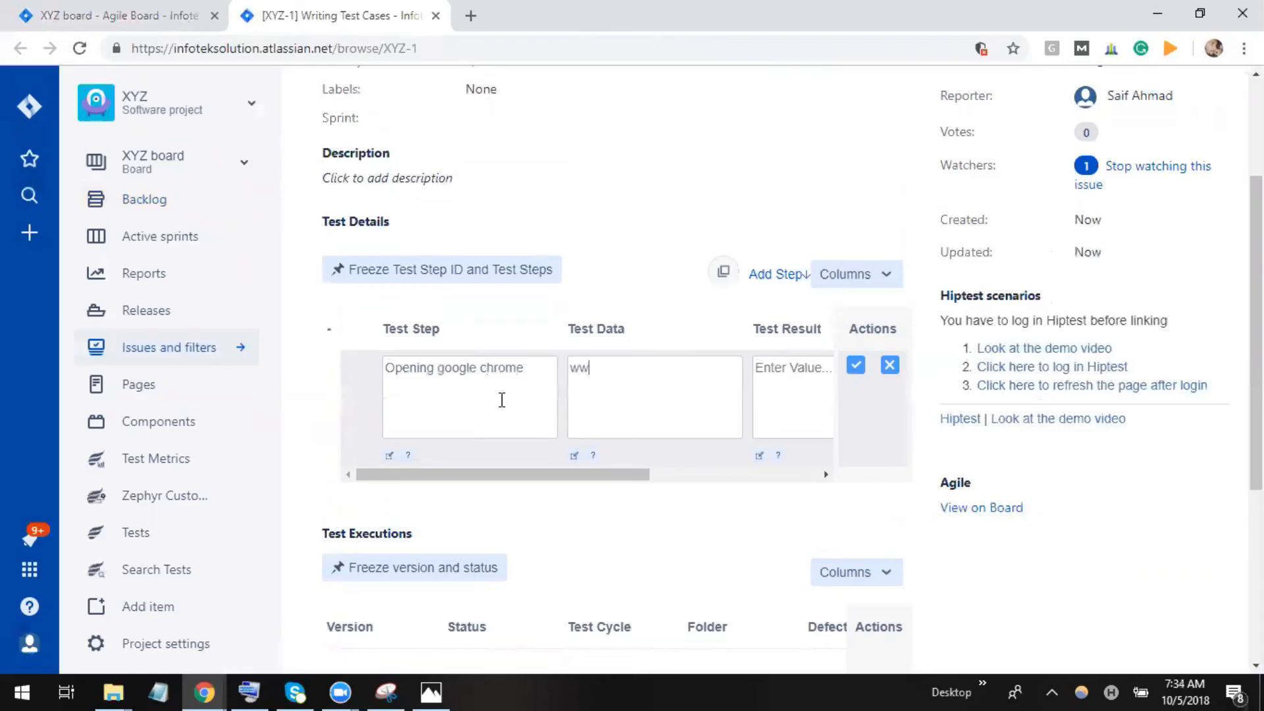
text(www.google)
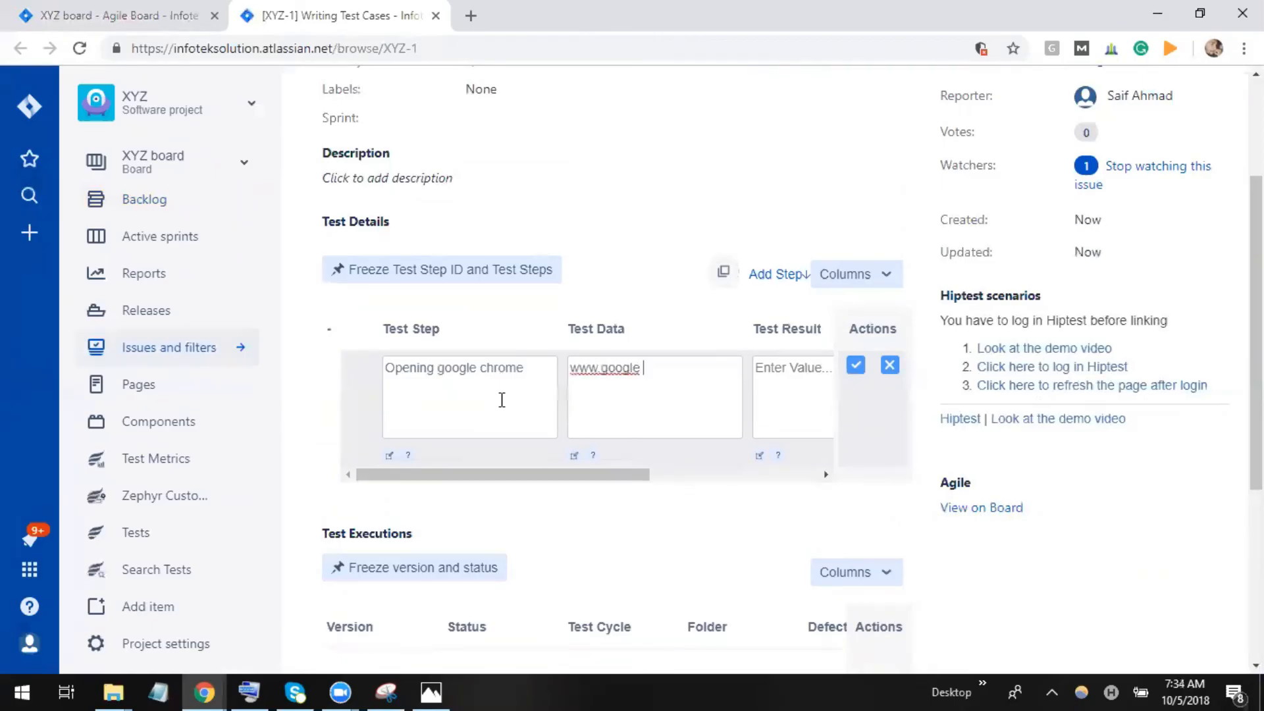
text(co)
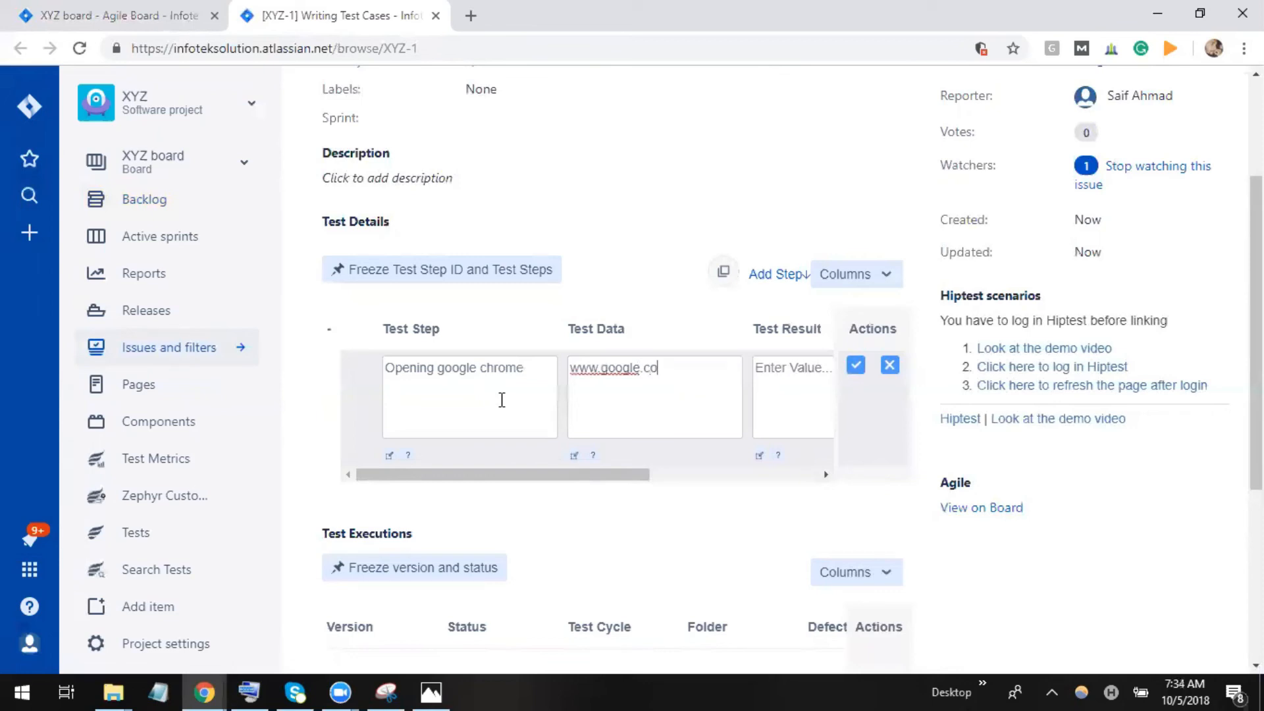
text(.in)
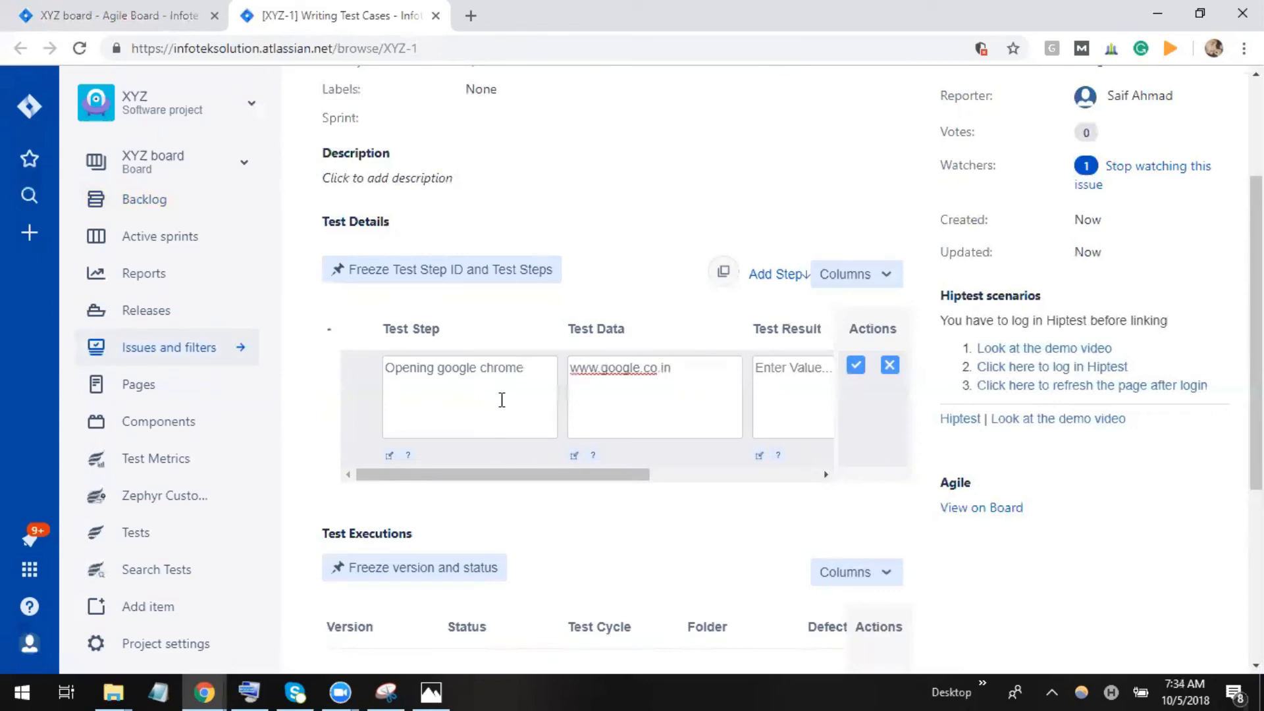
- Enter the expected result 'Google chrome page should be opened'
text(Google c)
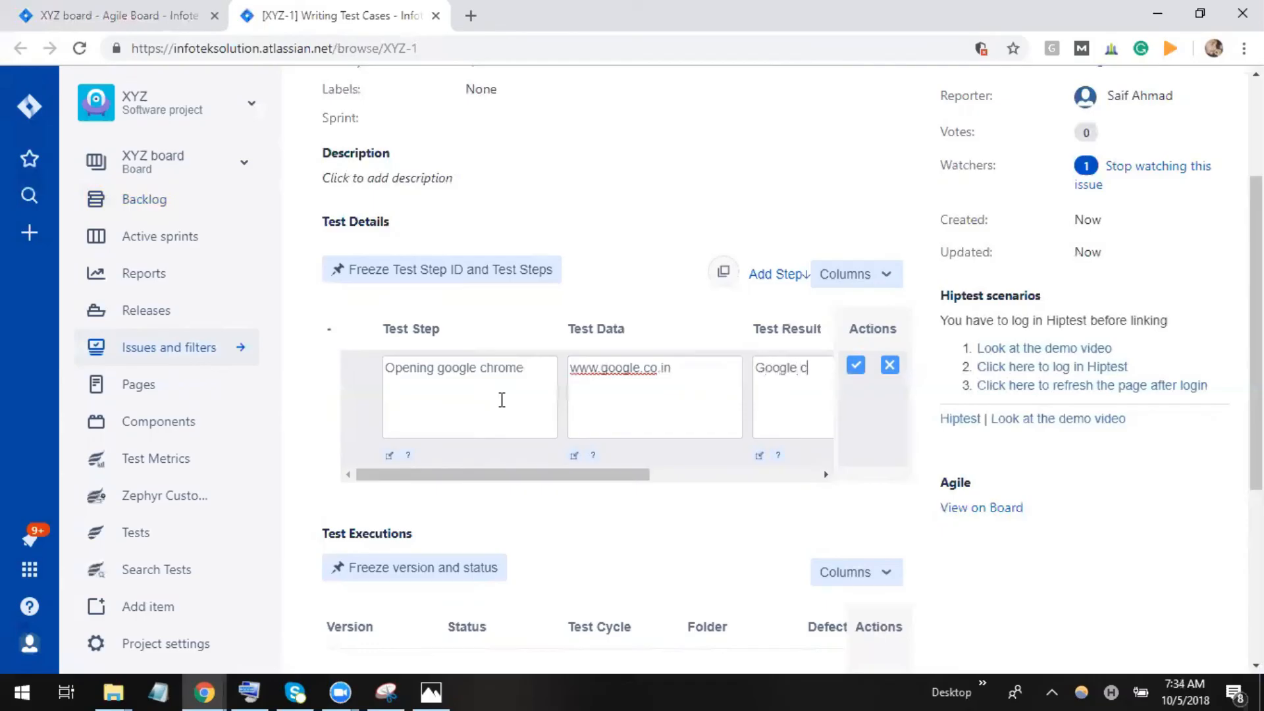
scroll(right, 3)
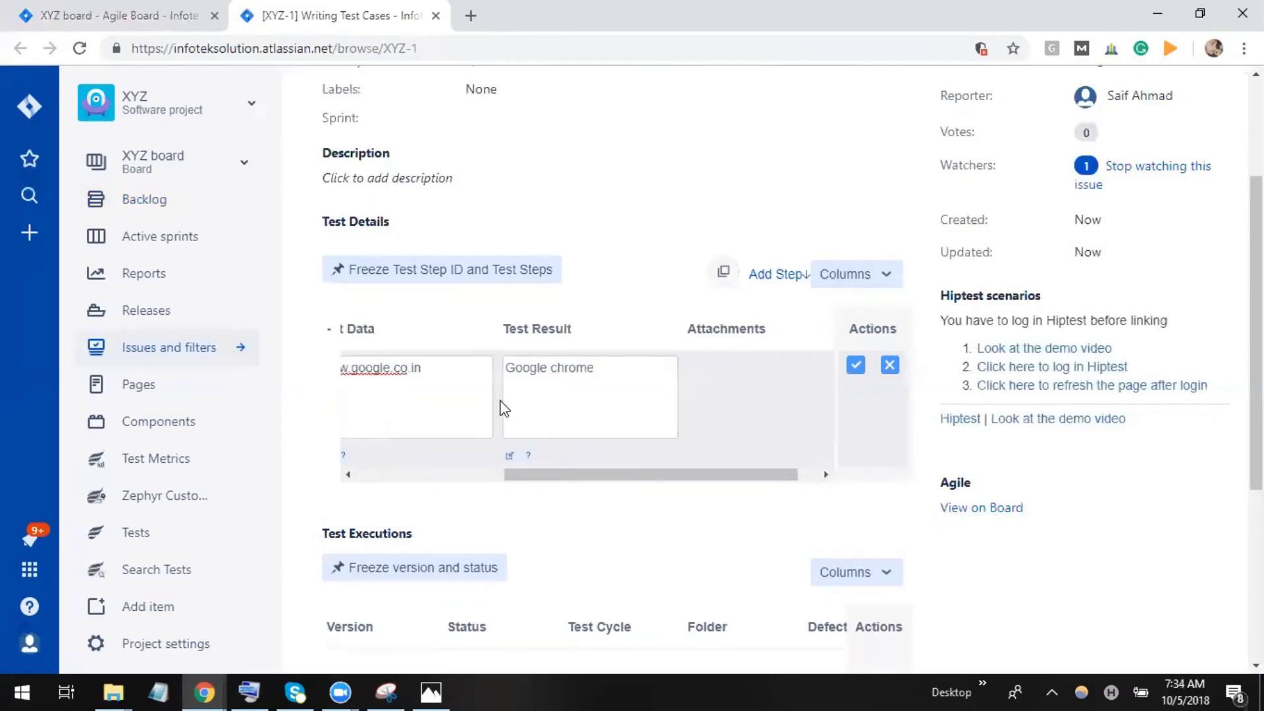
text(page sho)
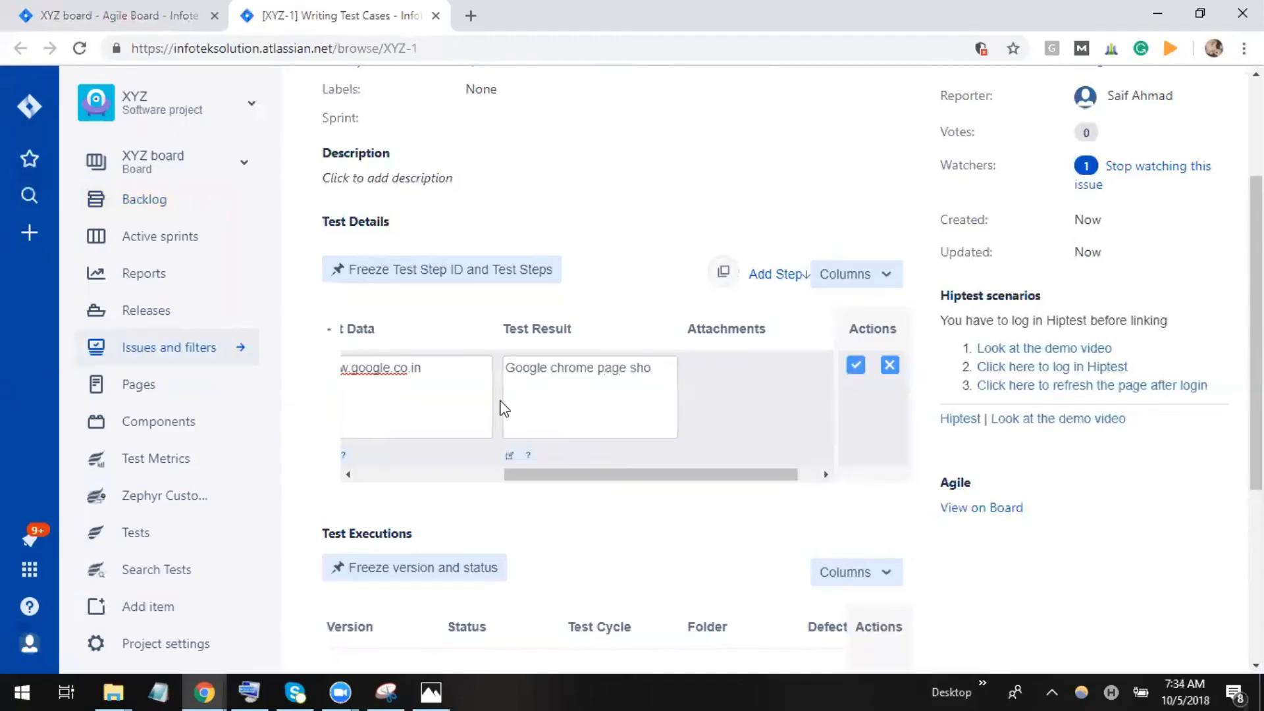
text(should)
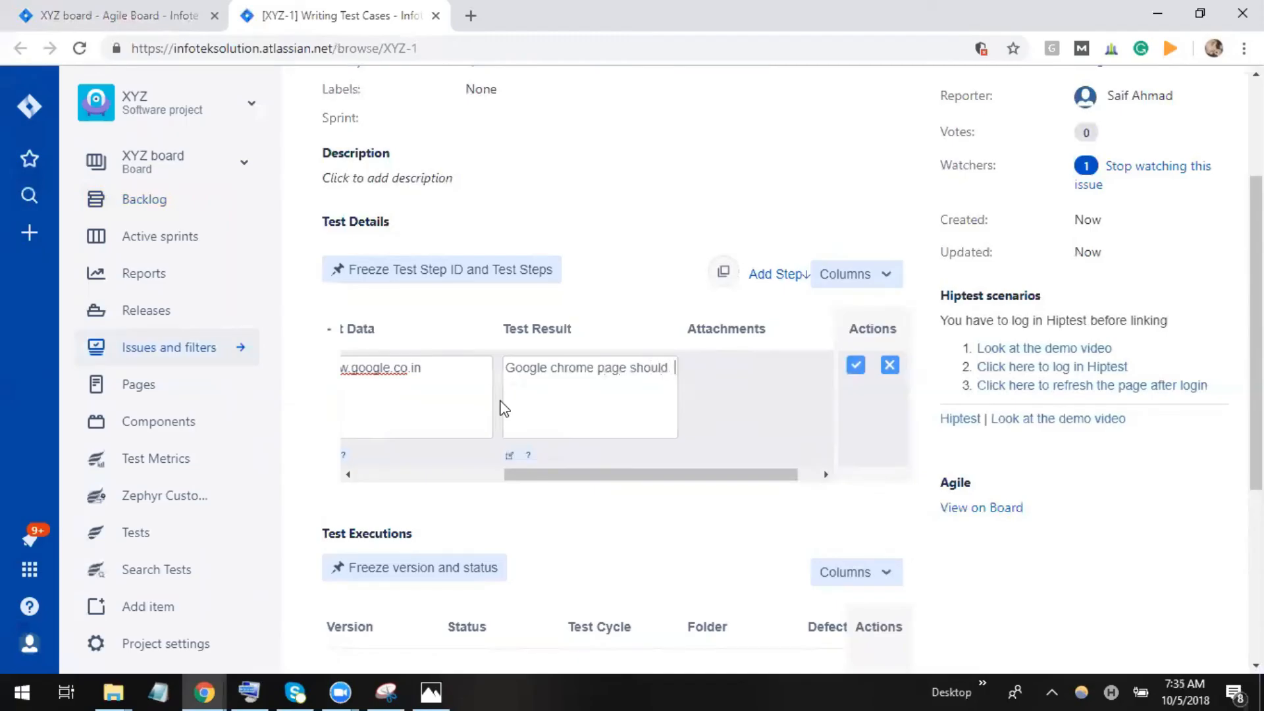
text(be opened)
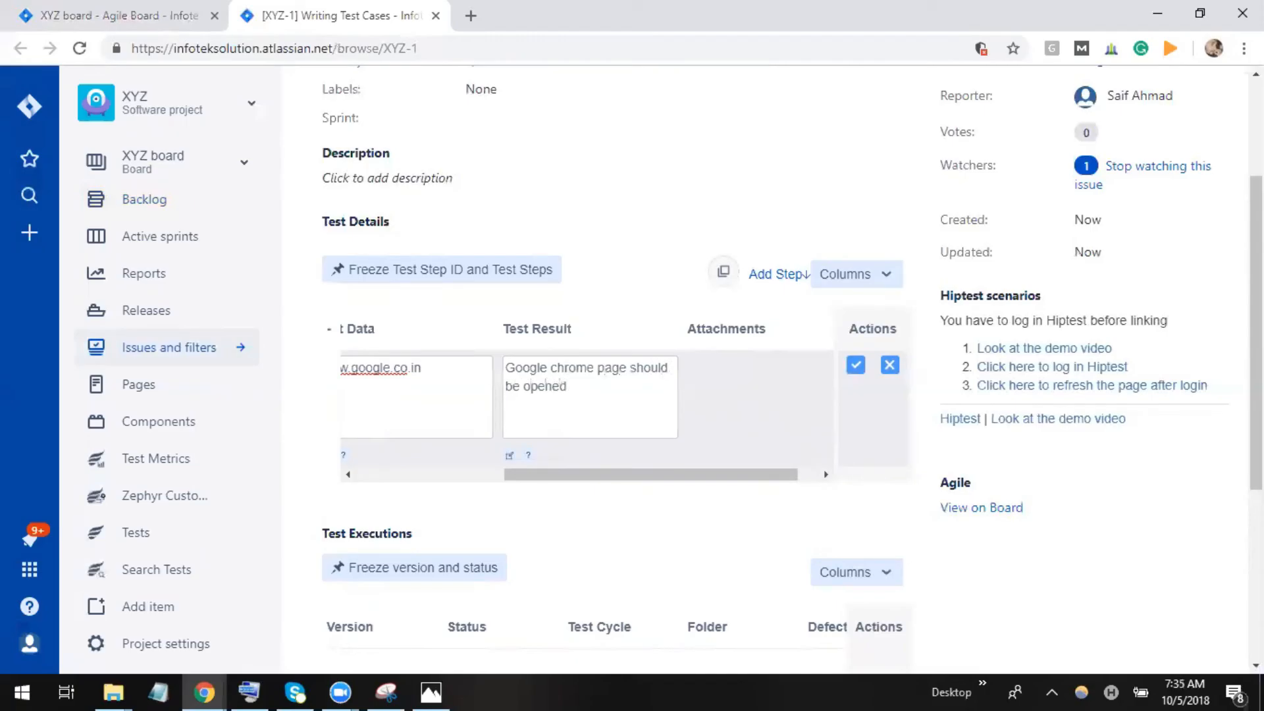
- Save the 'Opening google chrome' step as row 1 with the checkmark
click(855, 365)
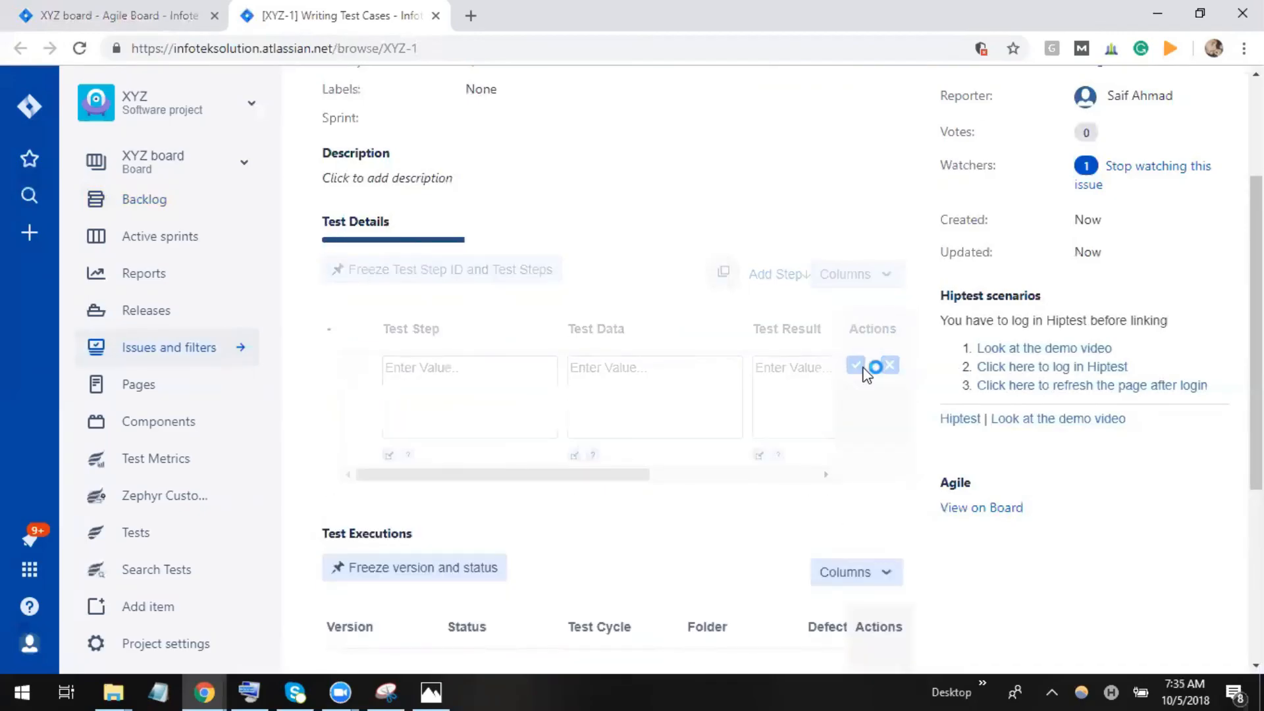
click(856, 364)
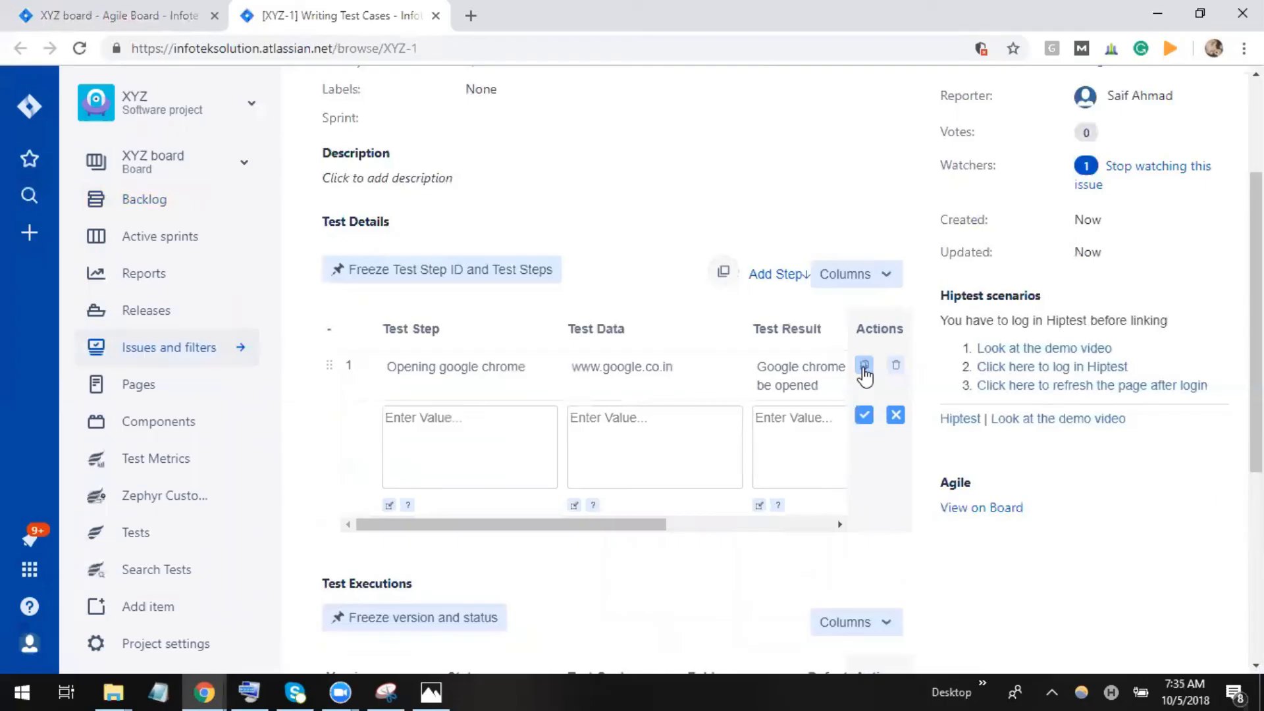
mouse_move(1141, 690)
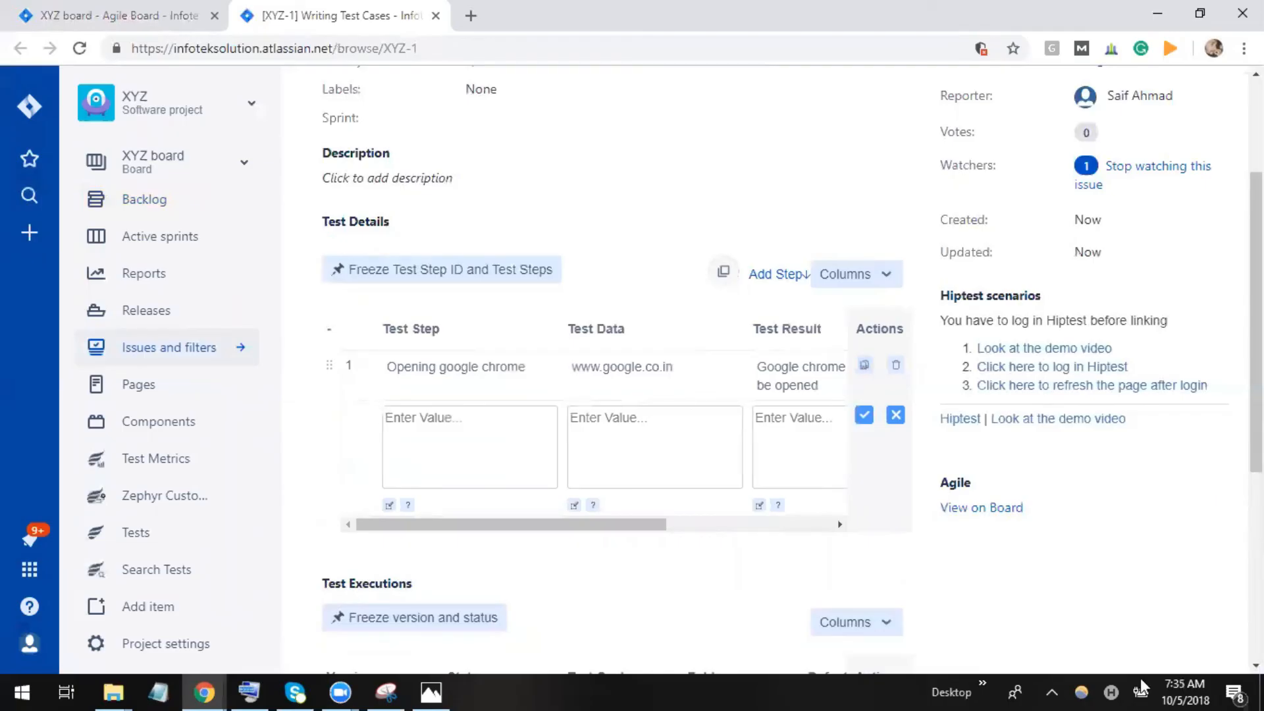